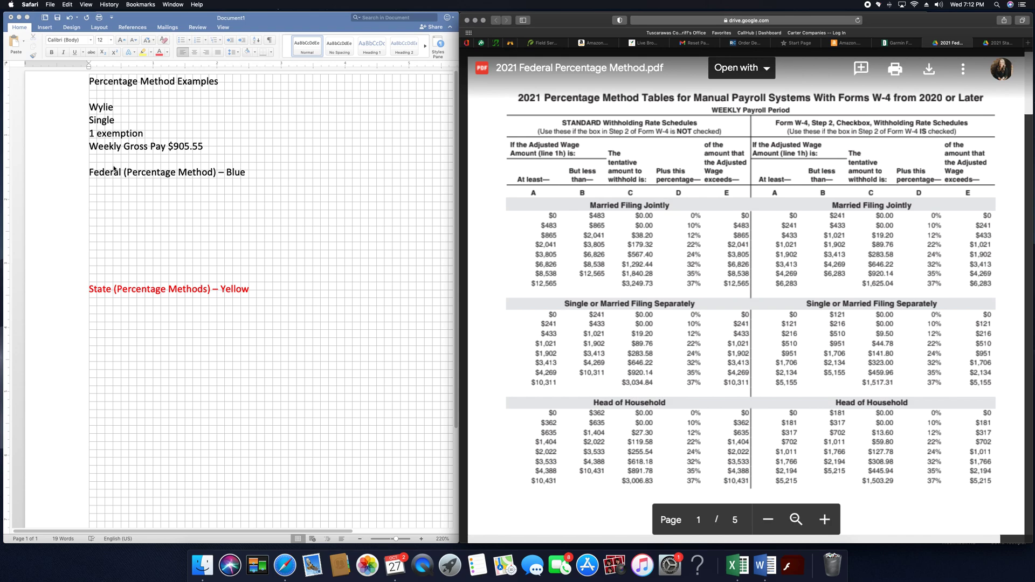
mouse_move(126, 127)
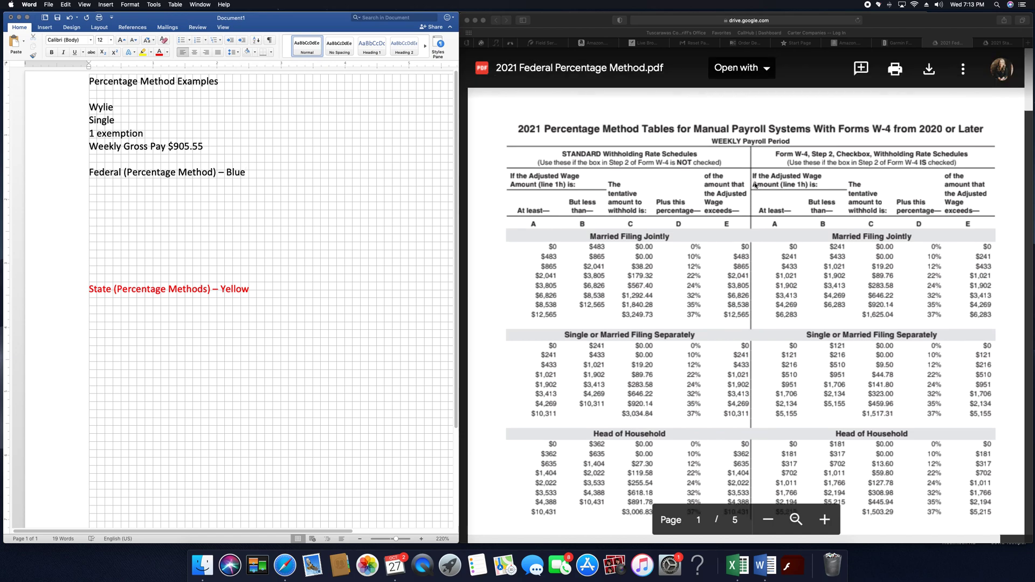
mouse_move(657, 130)
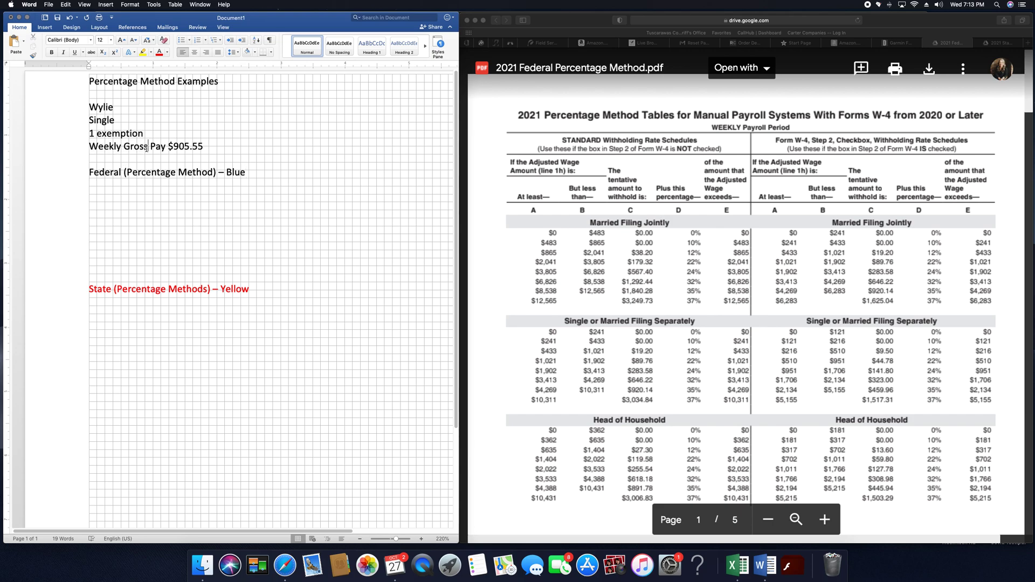
Write the first federal formula line: 19.20 + 12% (905.55 – 433).
scroll(down, 3)
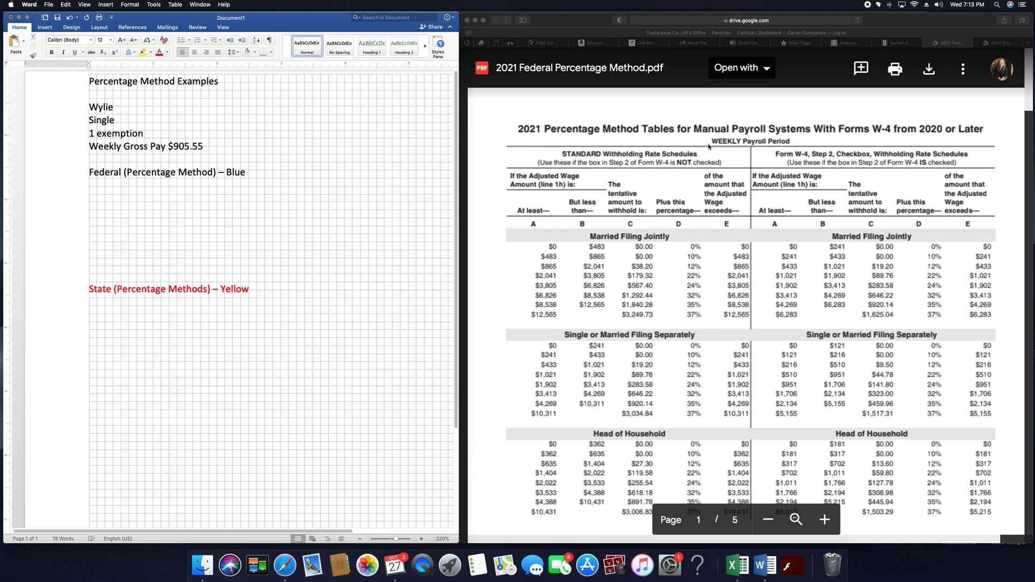
scroll(down, 3)
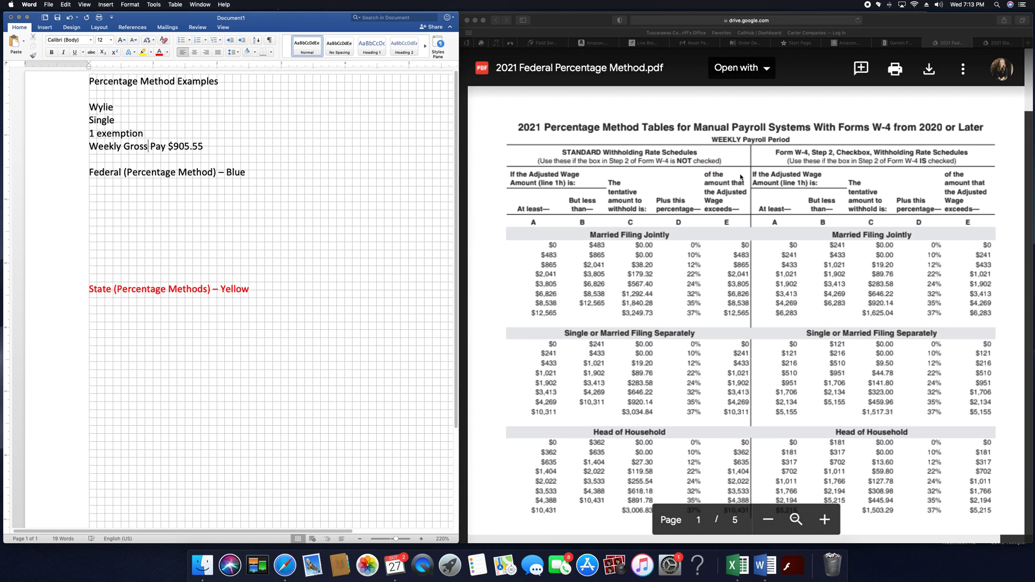
scroll(down, 3)
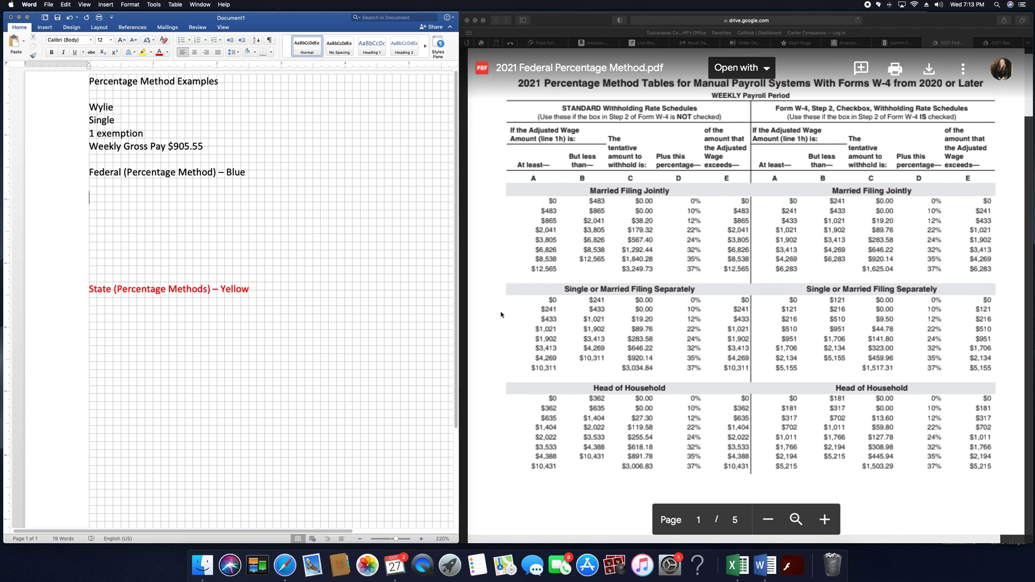
mouse_move(549, 314)
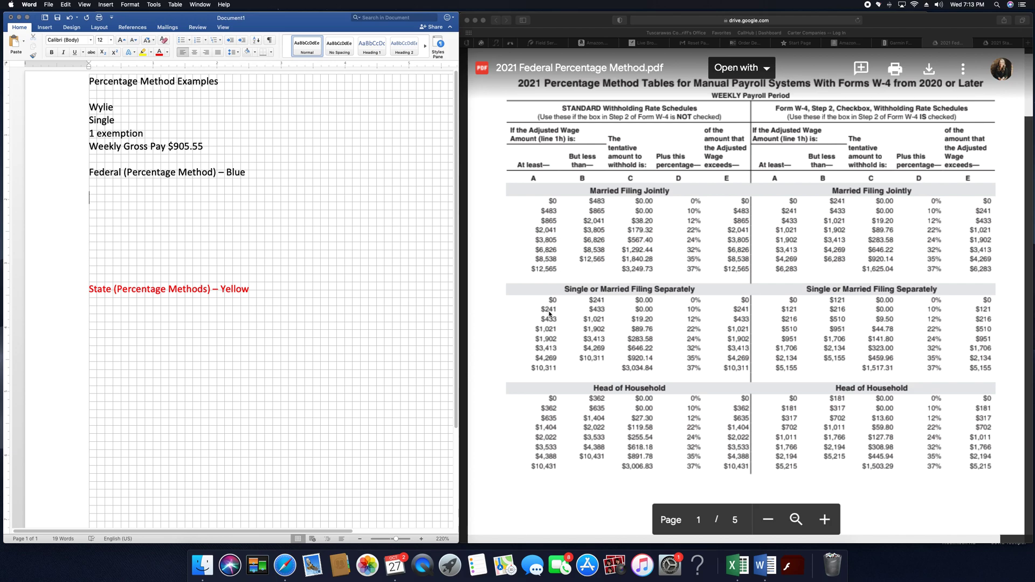
mouse_move(600, 326)
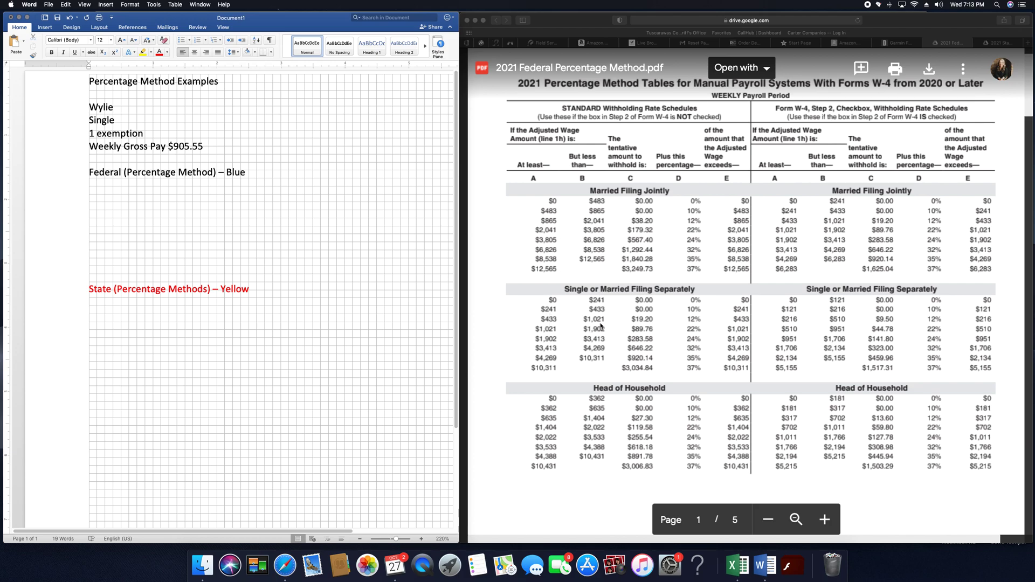
click(91, 196)
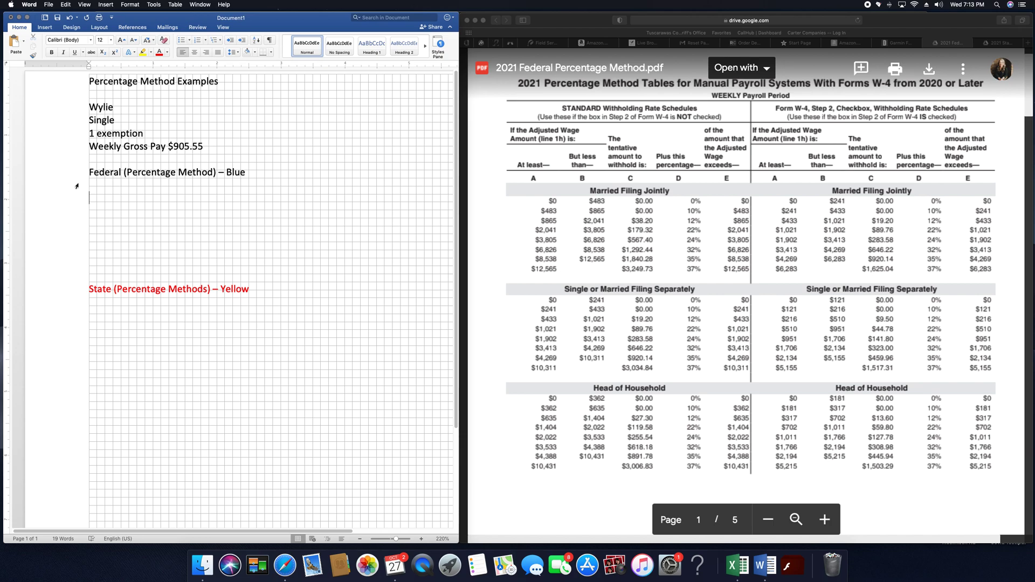
text(19.20)
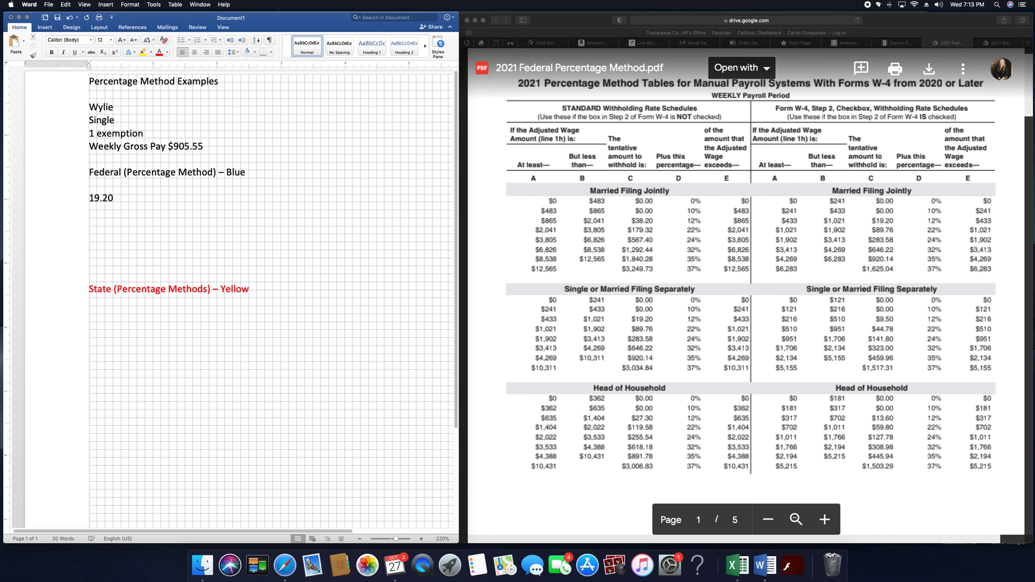
text(+ 12)
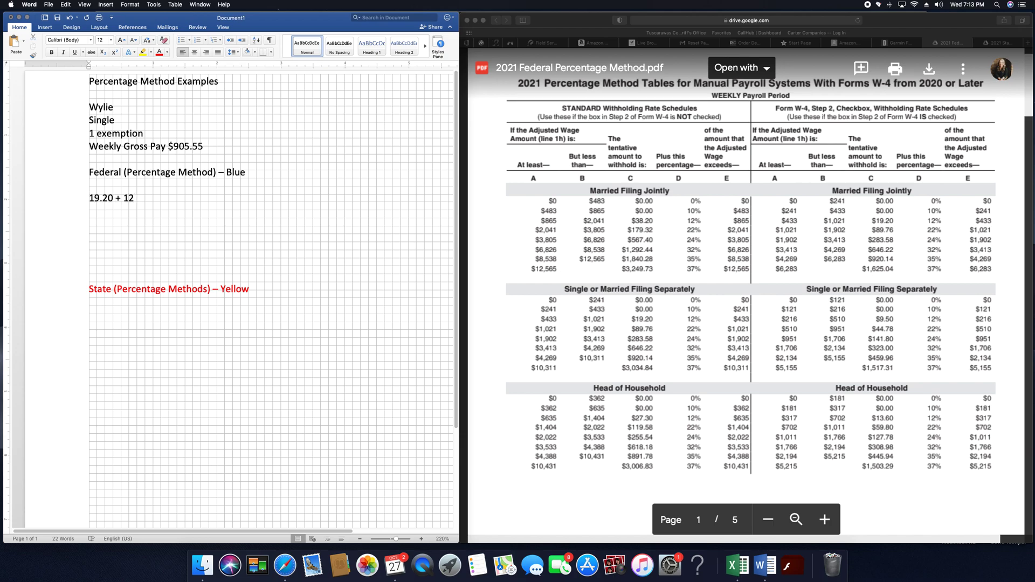
text(%)
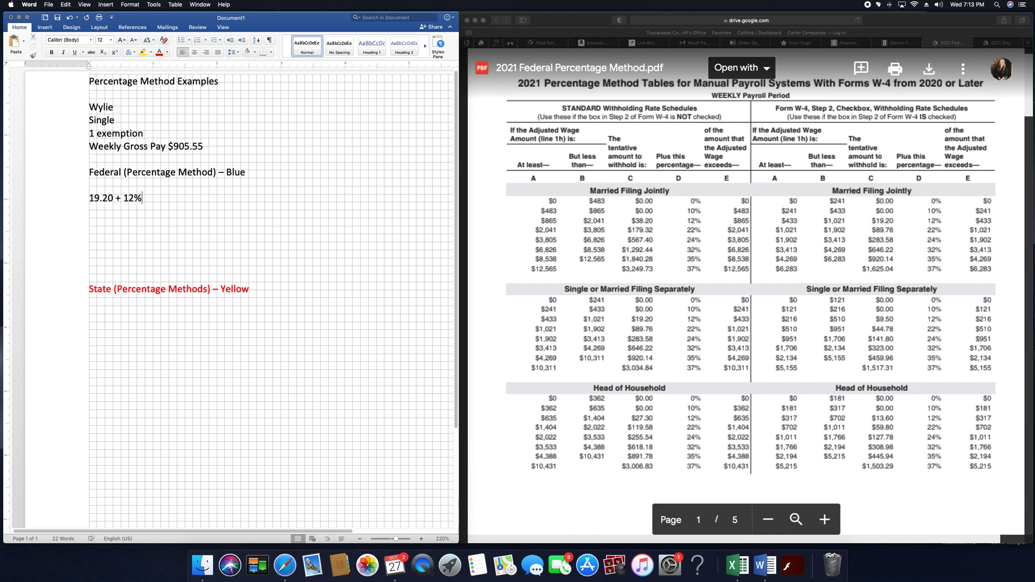
text(()
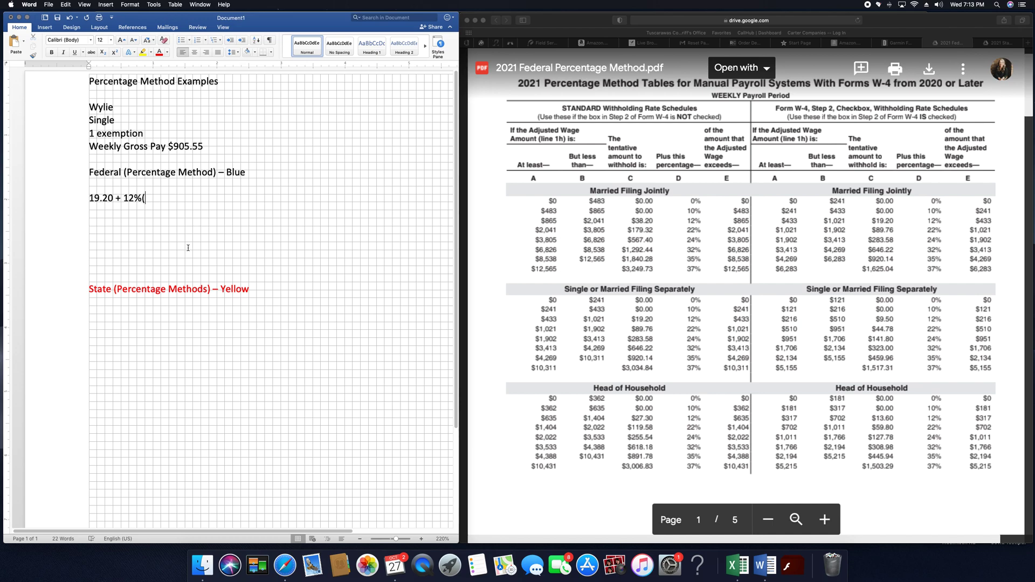
text(905.55)
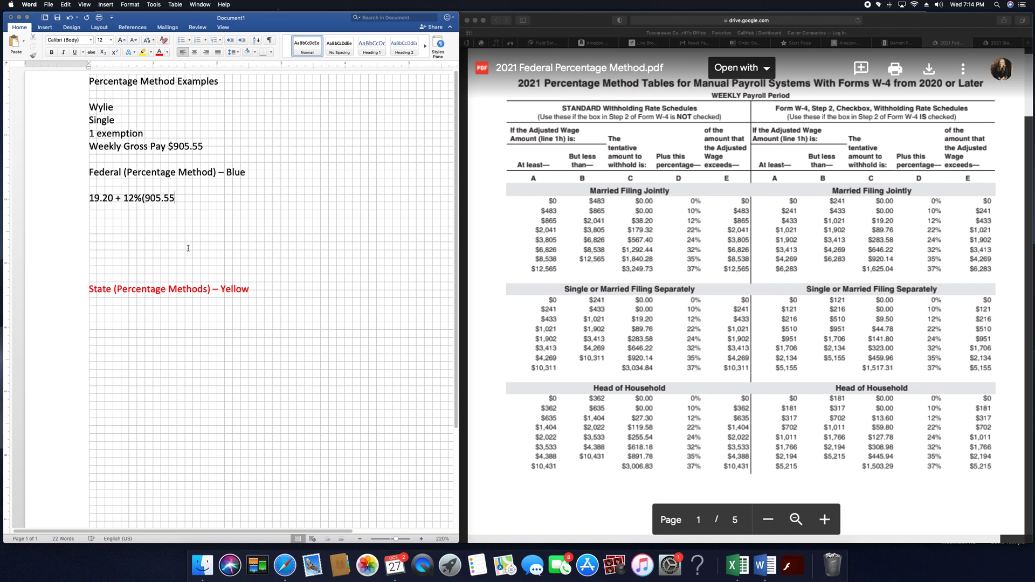
text(- 433)
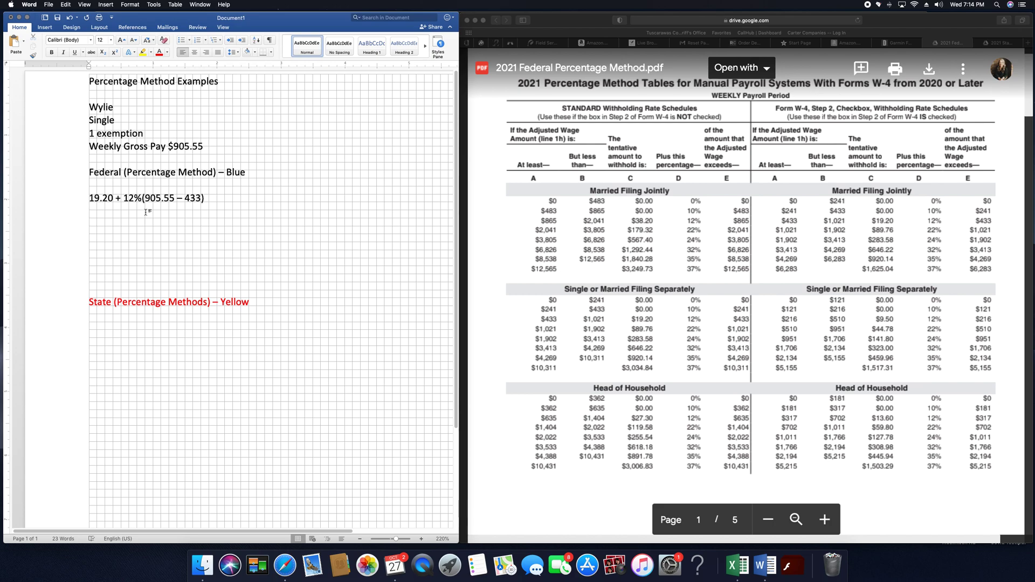
Add the simplified line 19.20 + 12% (472.55).
text(192)
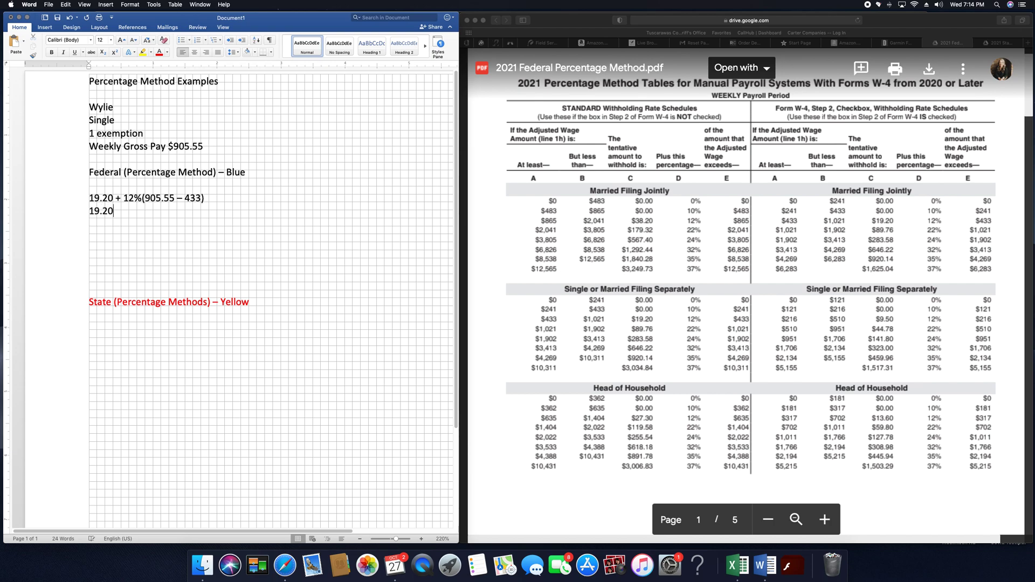
text(+)
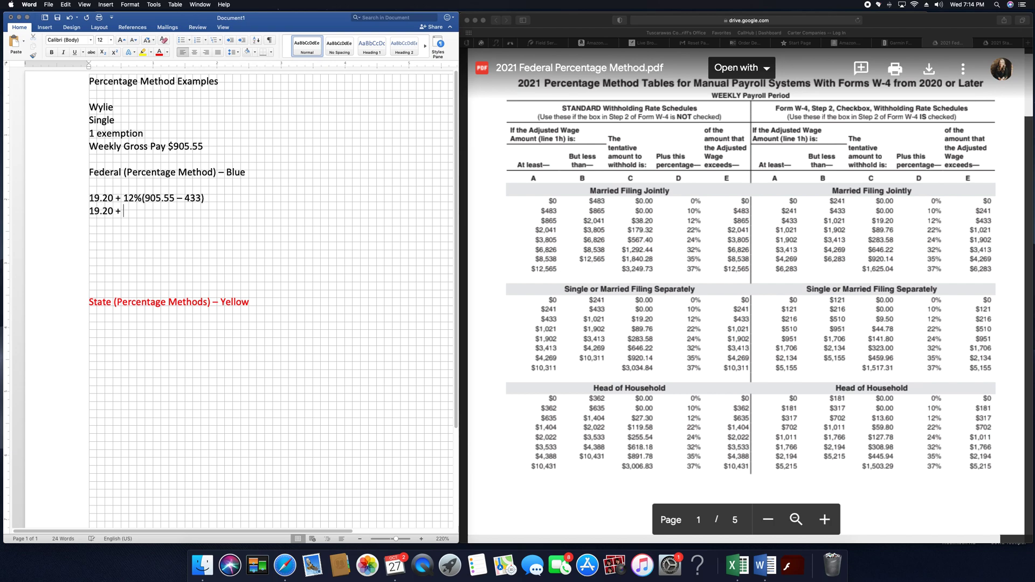
text(12)
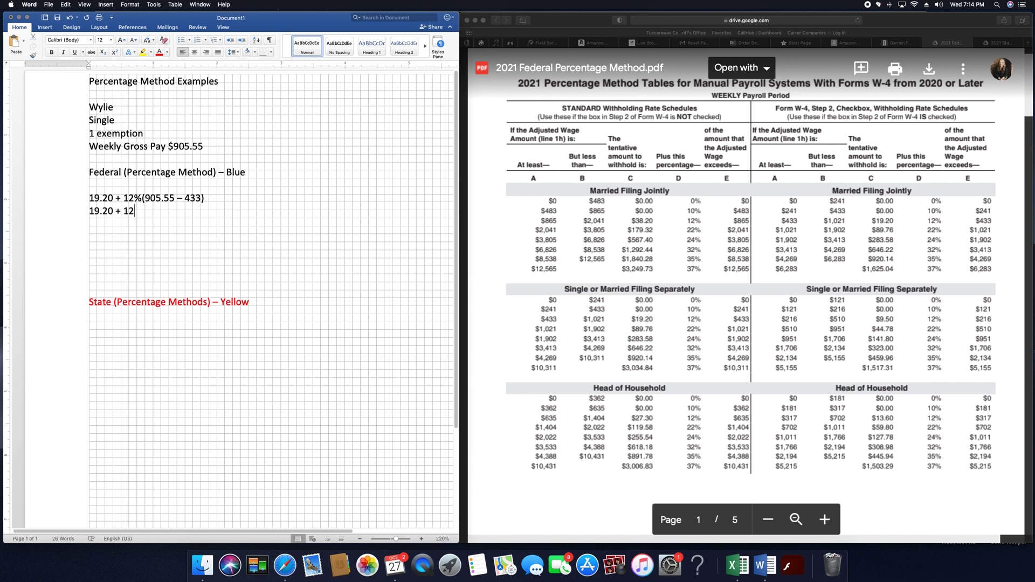
text(% ()
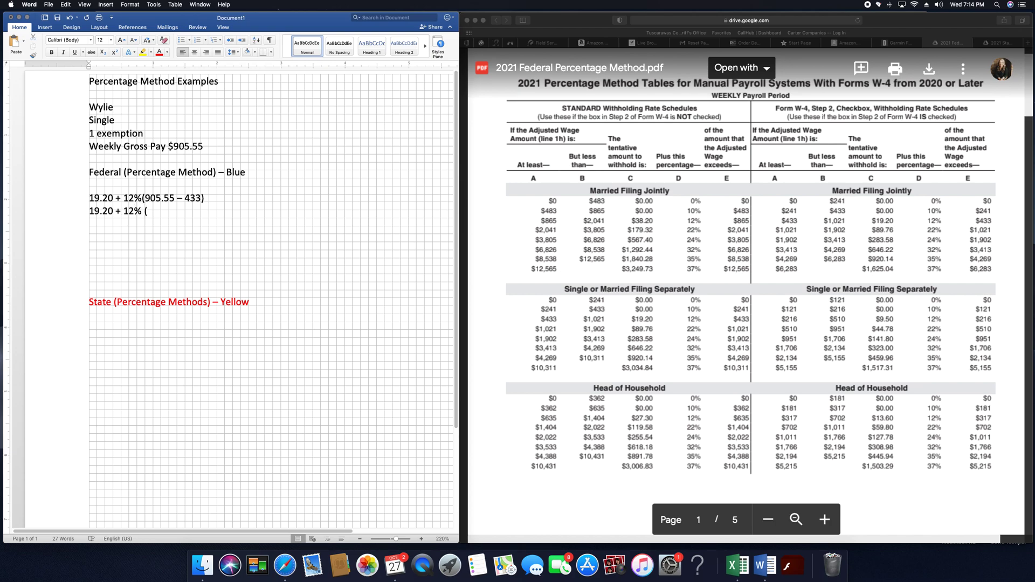
text(472.55)
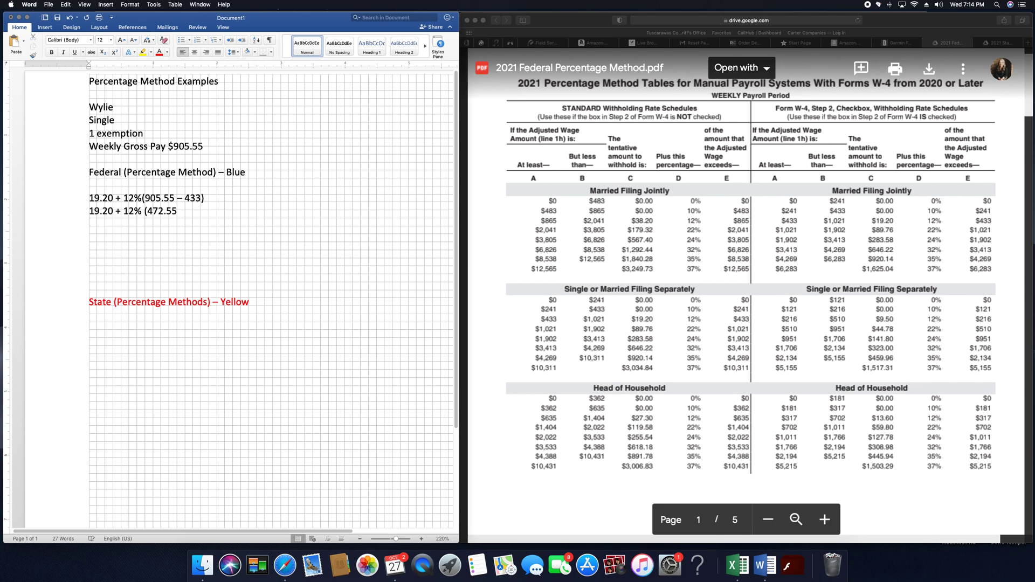
text())
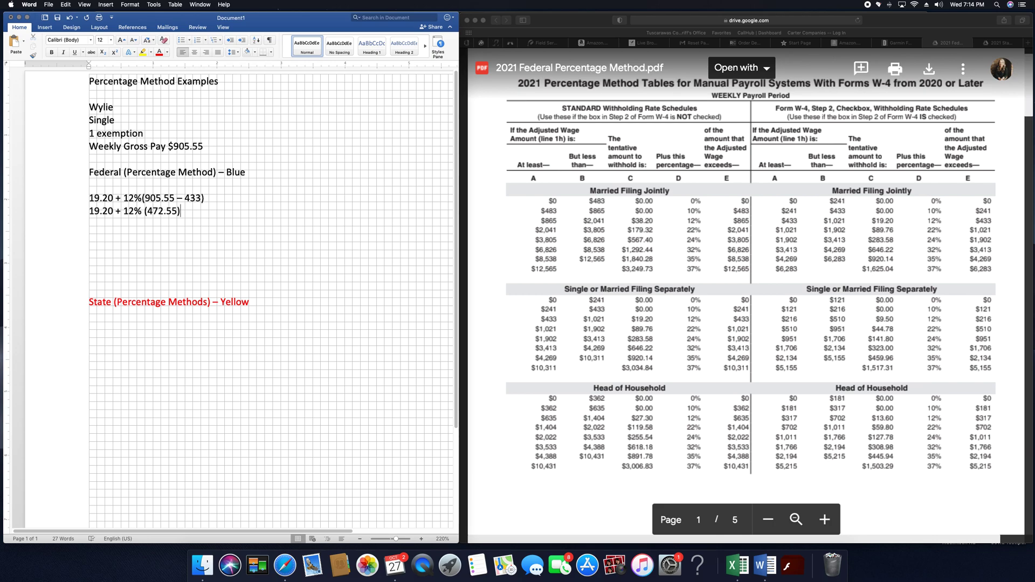
Add 19.20 + 56.71 and the 75.91 federal withholding total.
text(1)
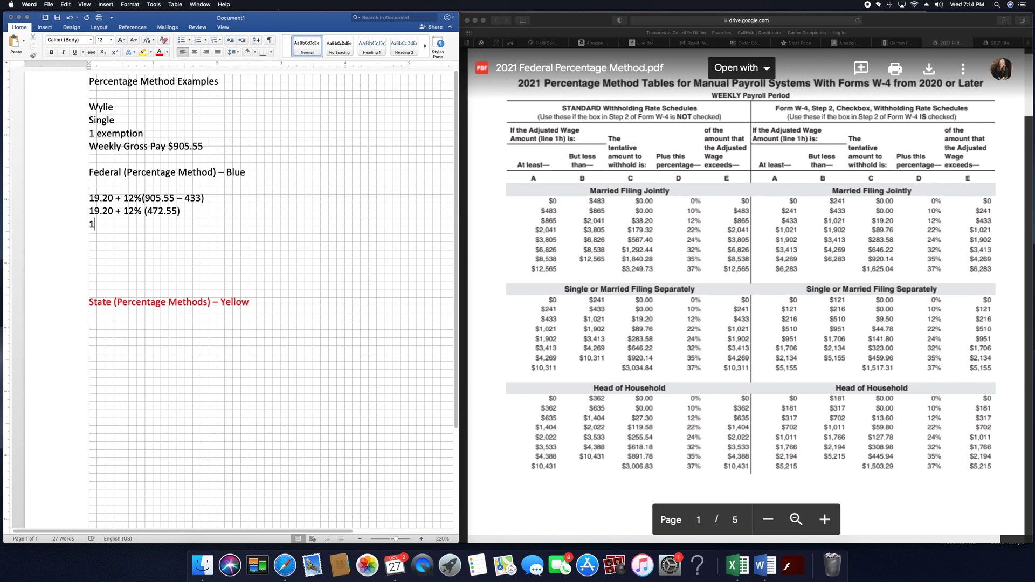
text(9.20 +)
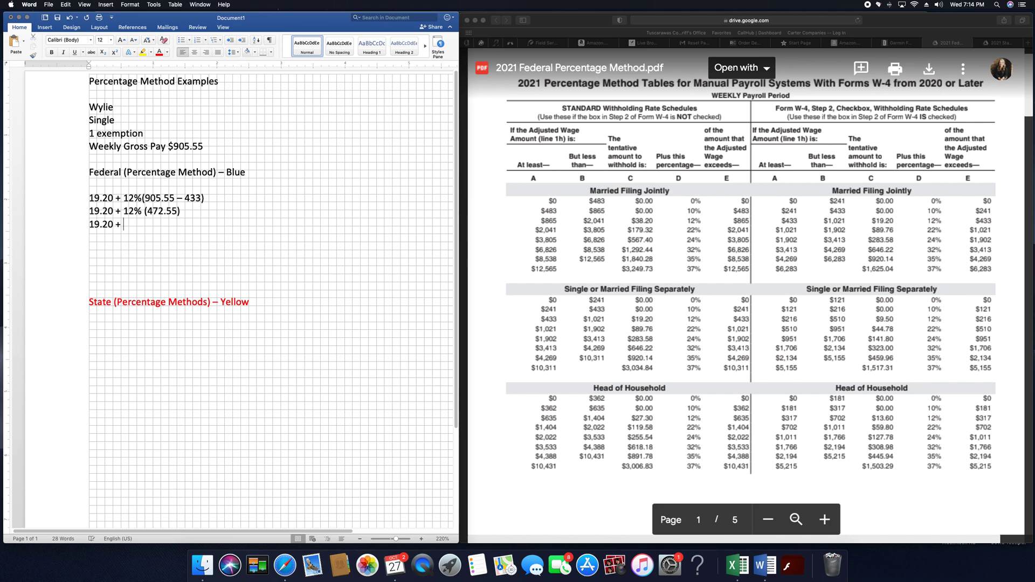
text(56.71)
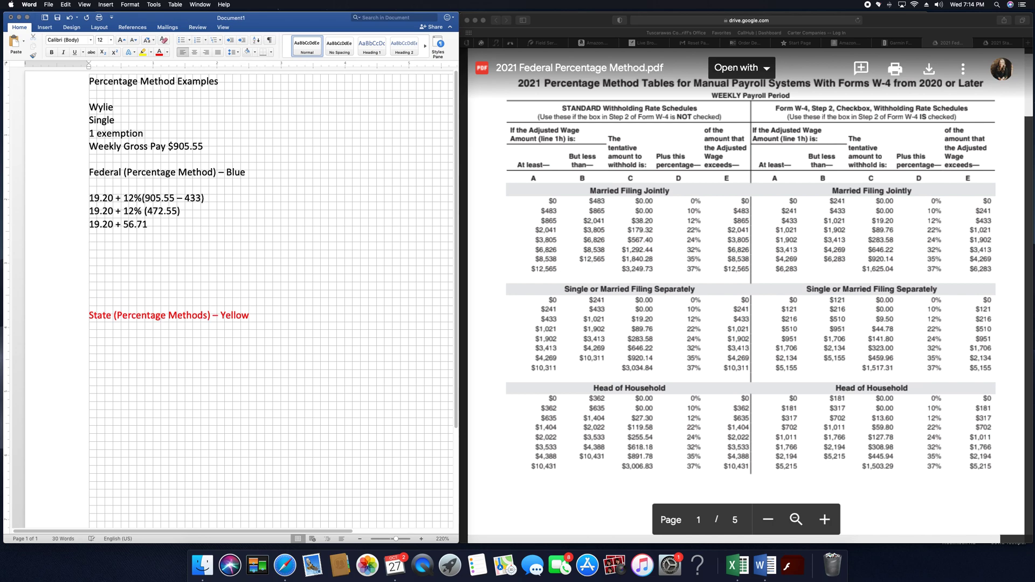
text(75.91)
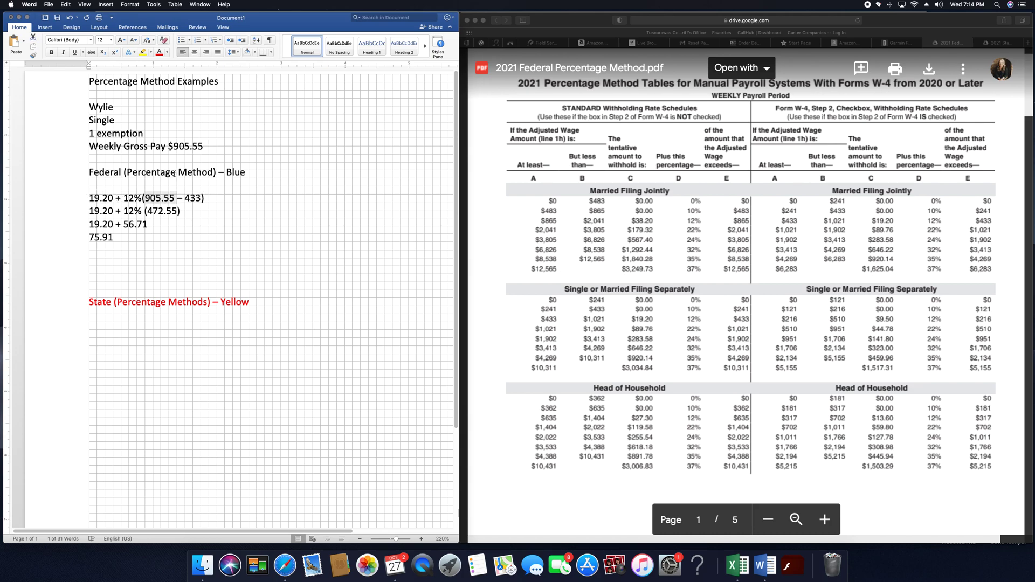
Colour both 905.55 gross pay amounts green with Font Color.
click(164, 52)
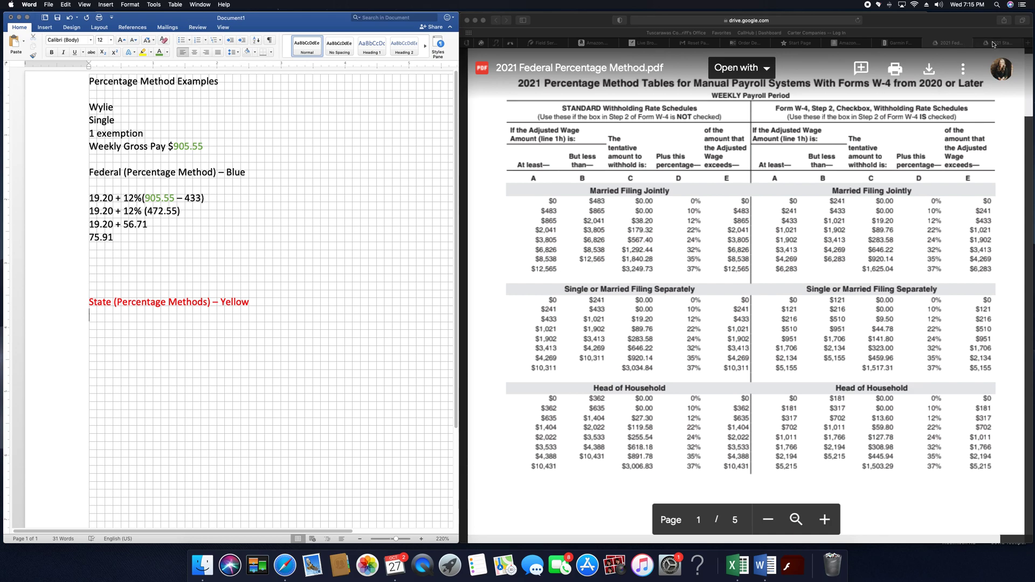
Bring up the state tax PDF and write 'Step 1 – 12.50 x 1 = 12.50', then a Step 2 label.
click(998, 43)
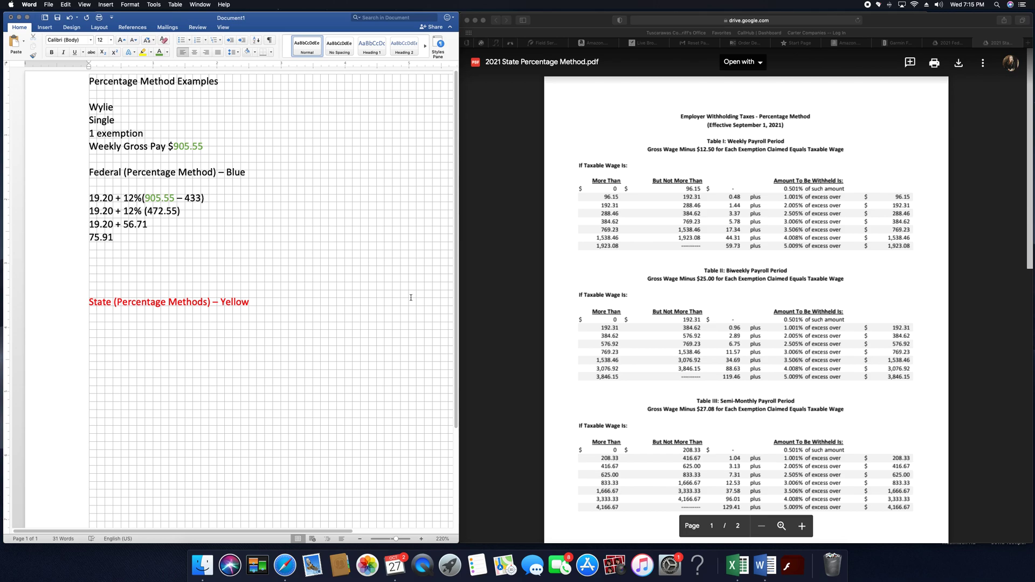
mouse_move(212, 482)
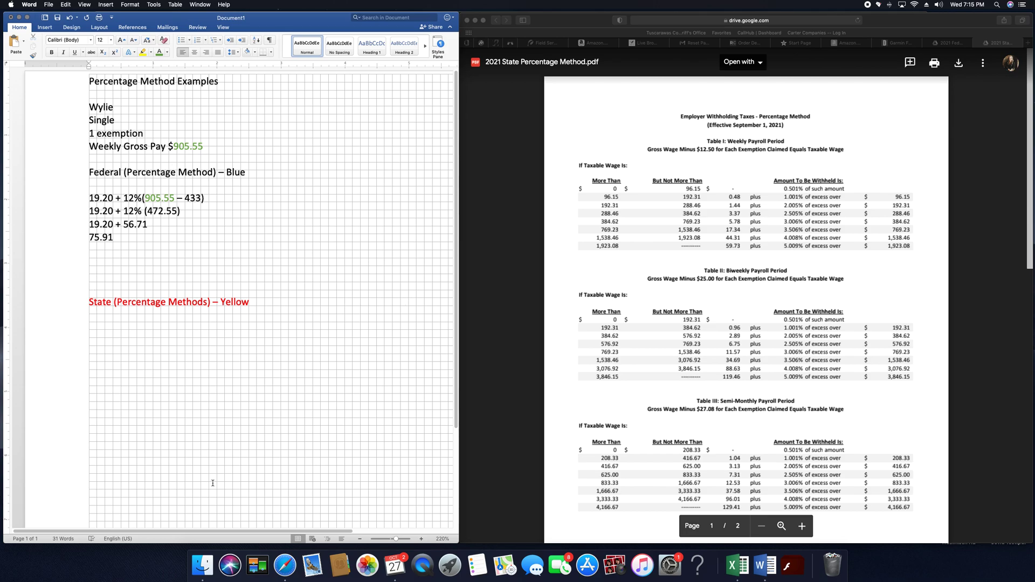
text(St)
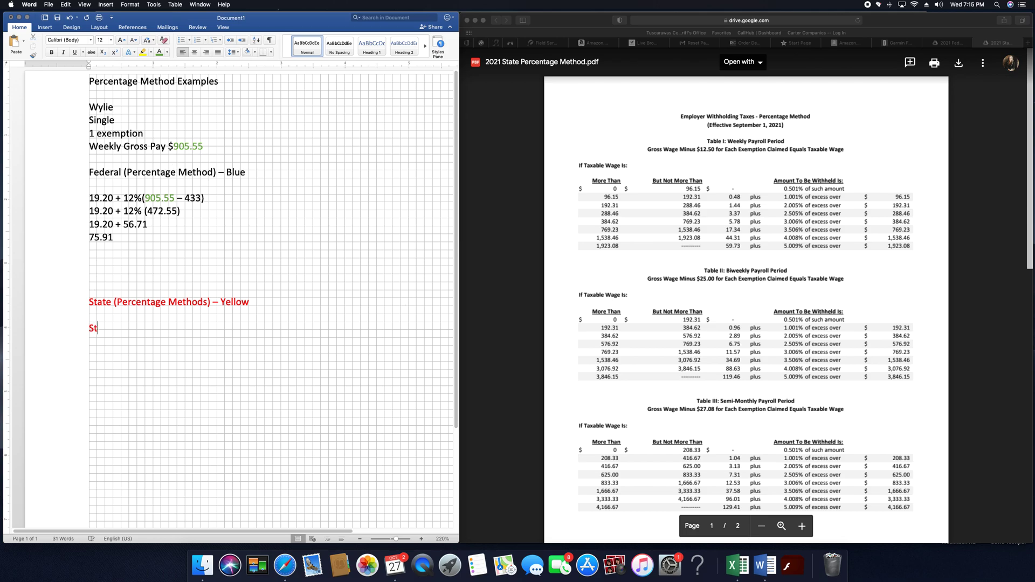
text(ep 1)
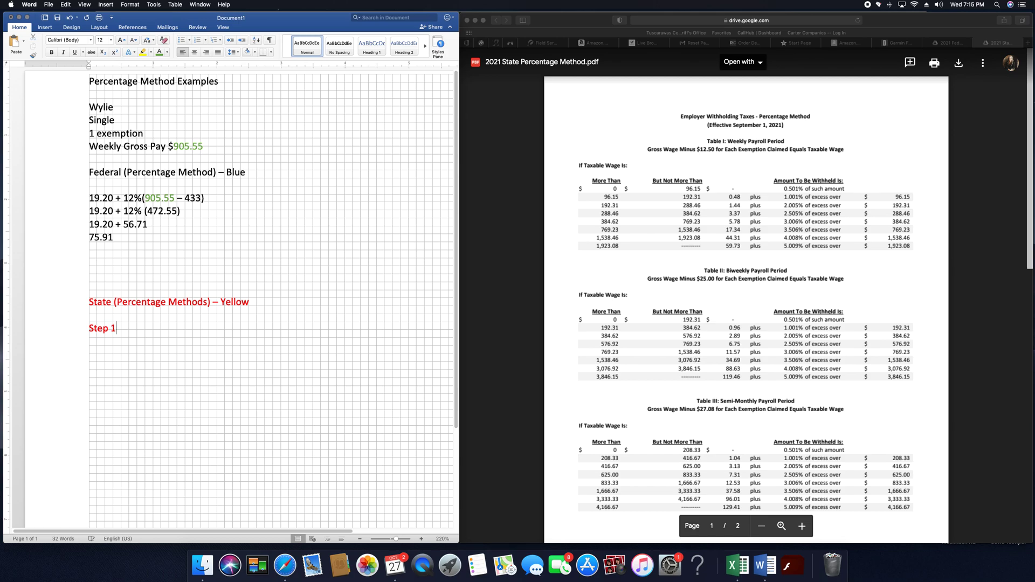
text(–)
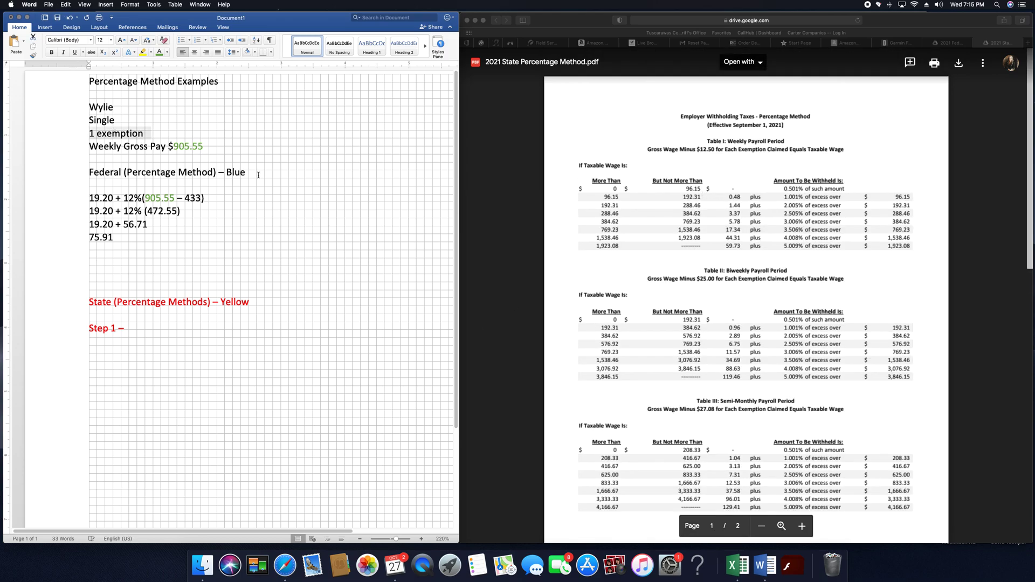
text(1)
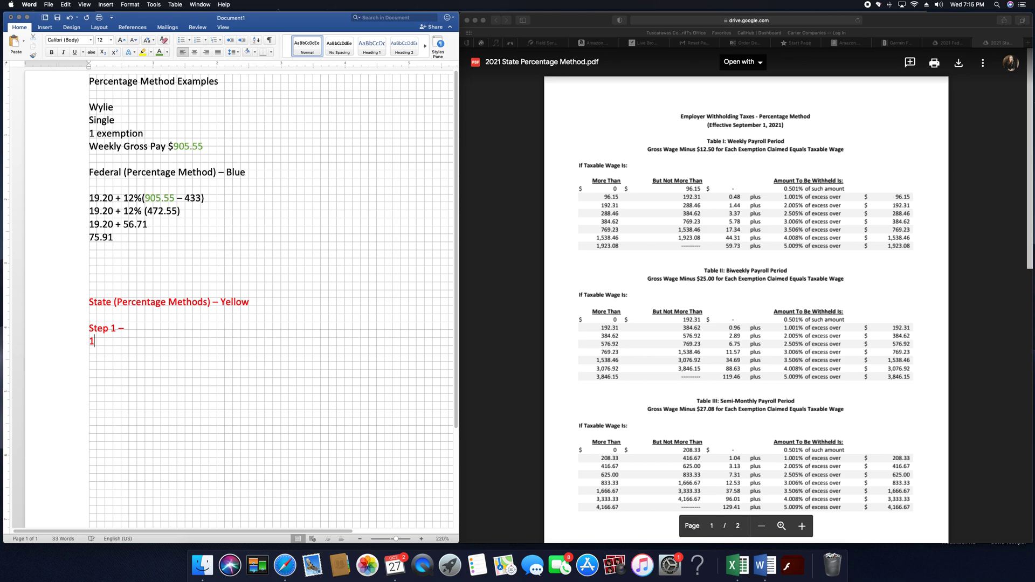
text(2.50 x)
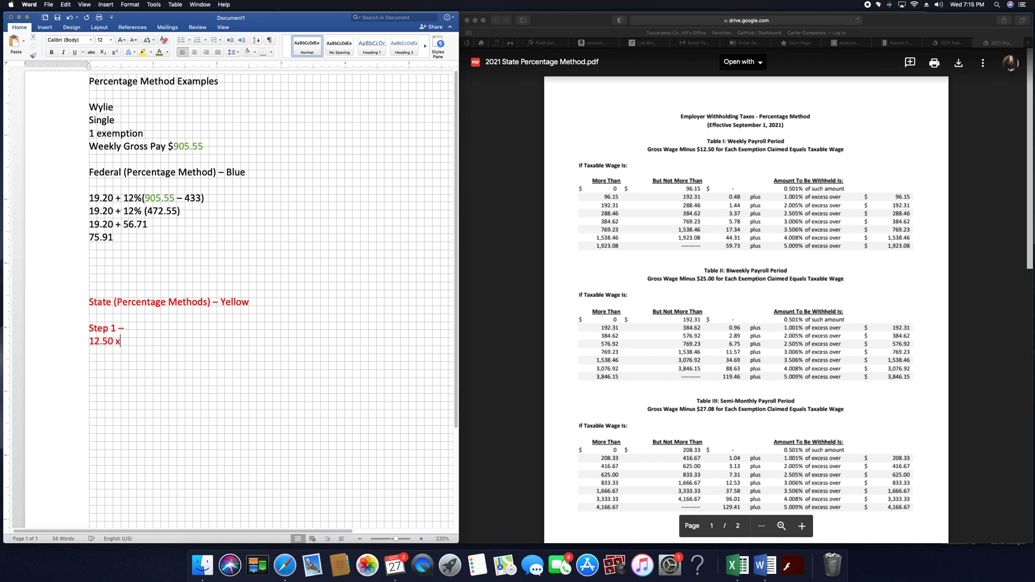
text(1 =)
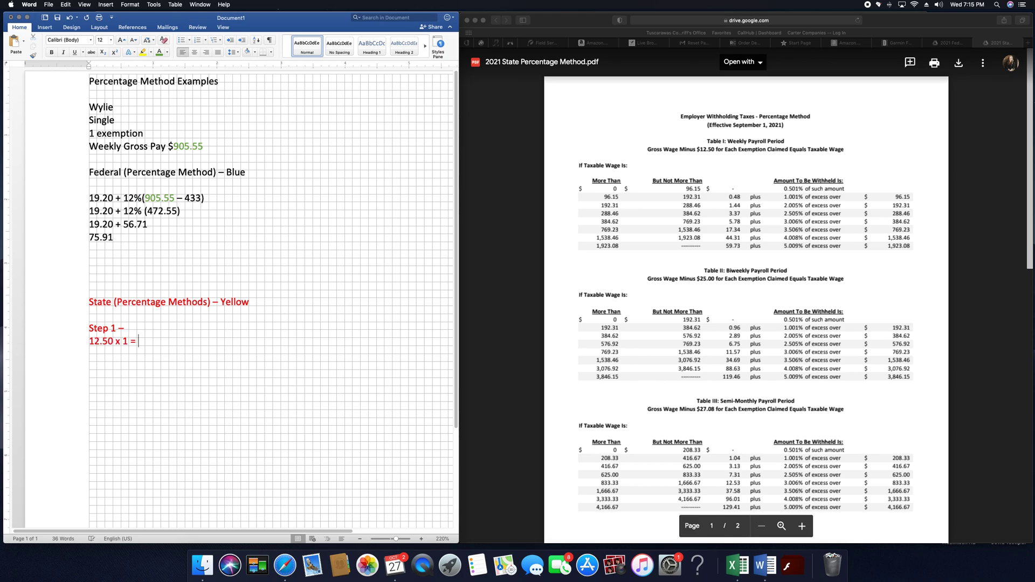
text(12.50)
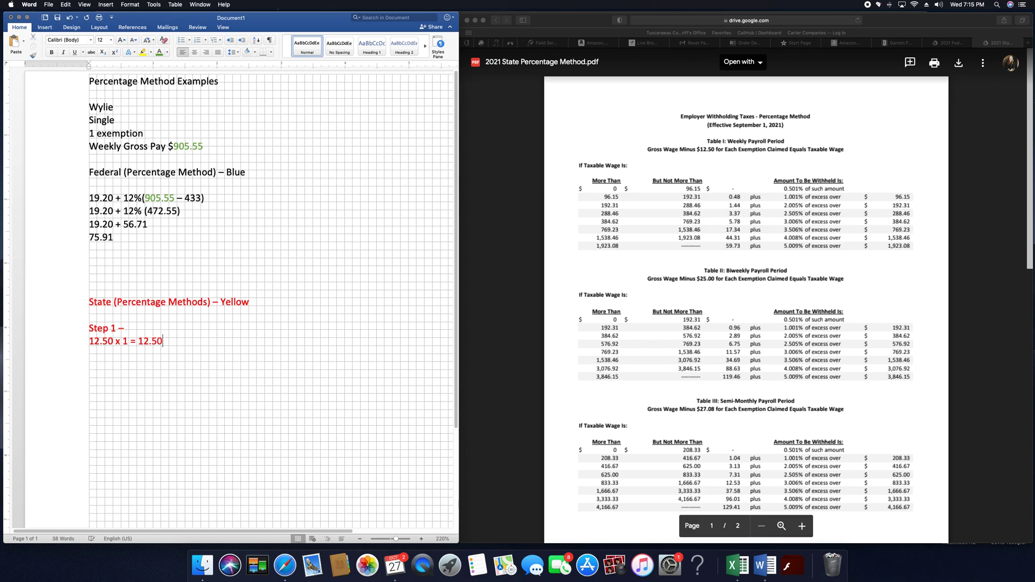
text(Step 2 –)
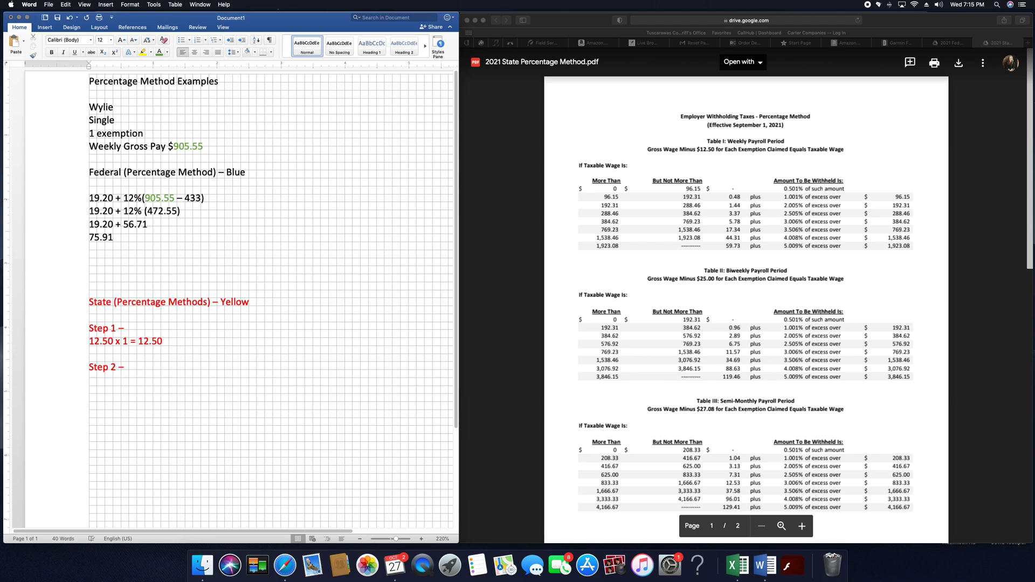
Write 905.55 – 12.50 = 893.05 under Step 2, with 905.55 green and 12.50 blue.
click(90, 380)
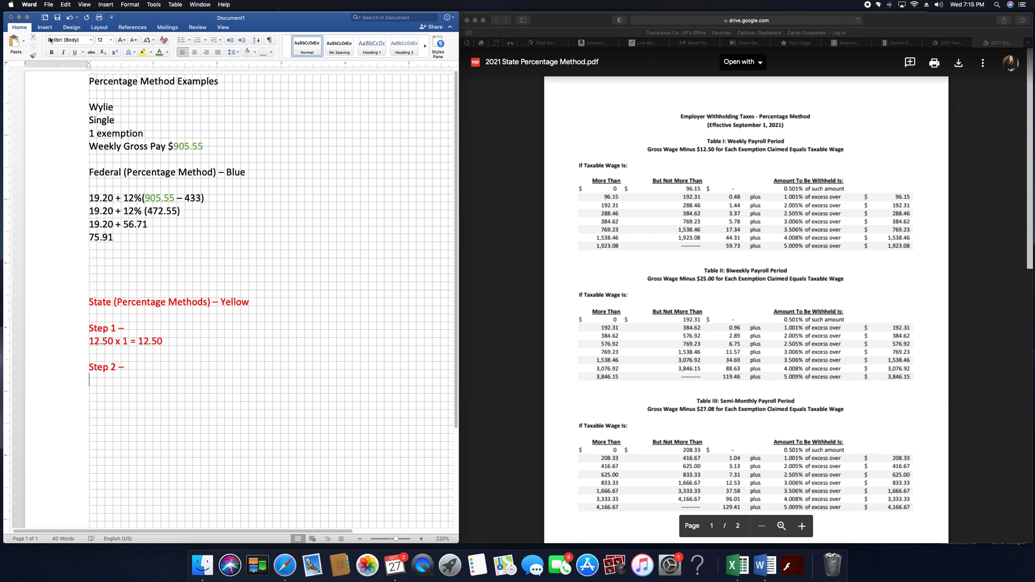
text(905)
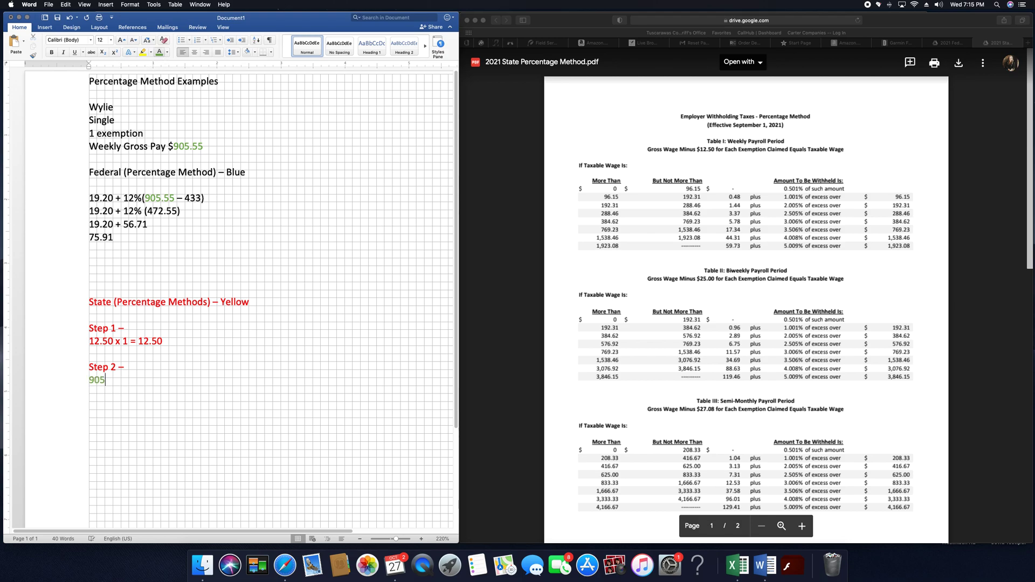
text(.55 – 12.50)
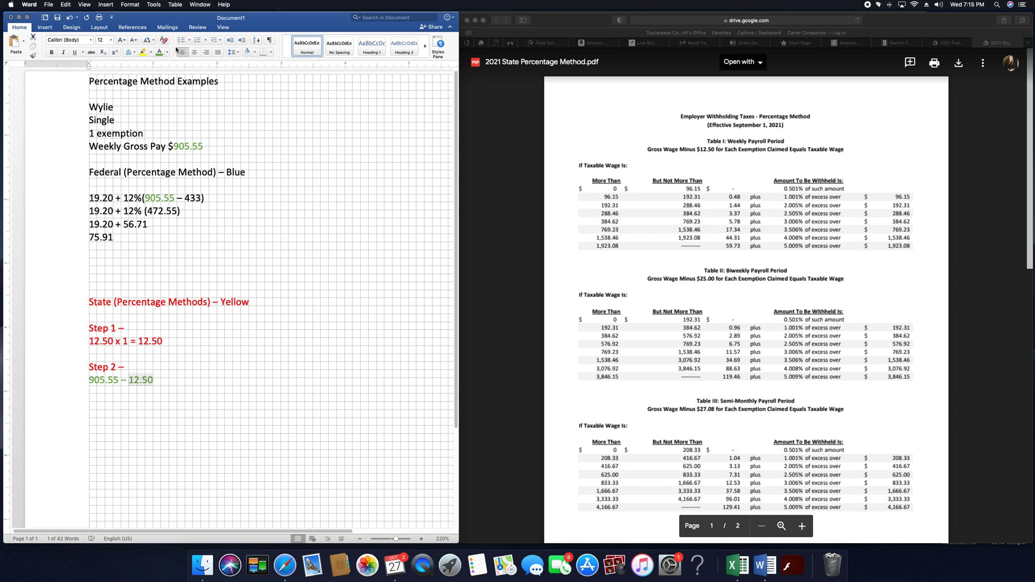
click(156, 53)
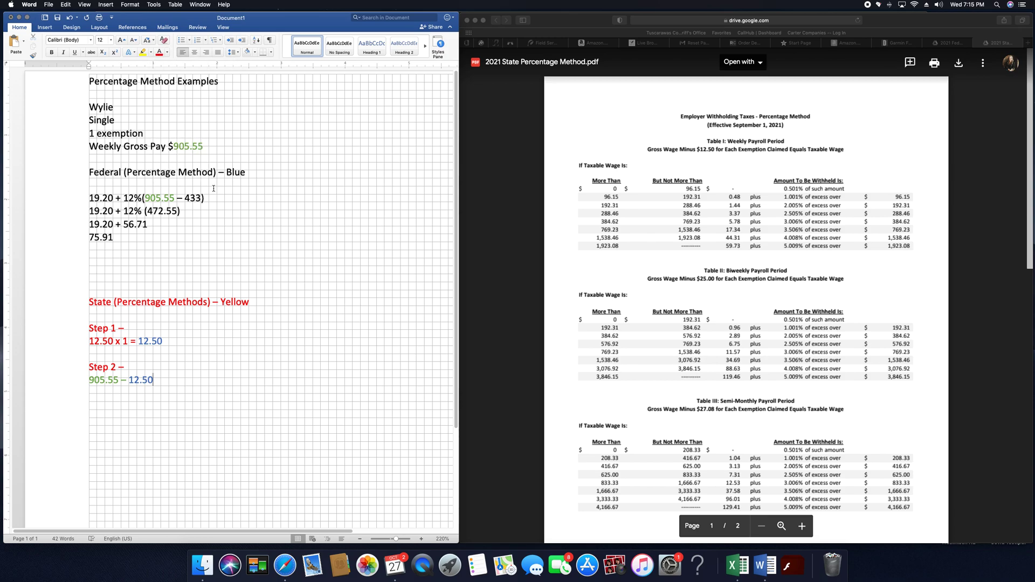
text(=)
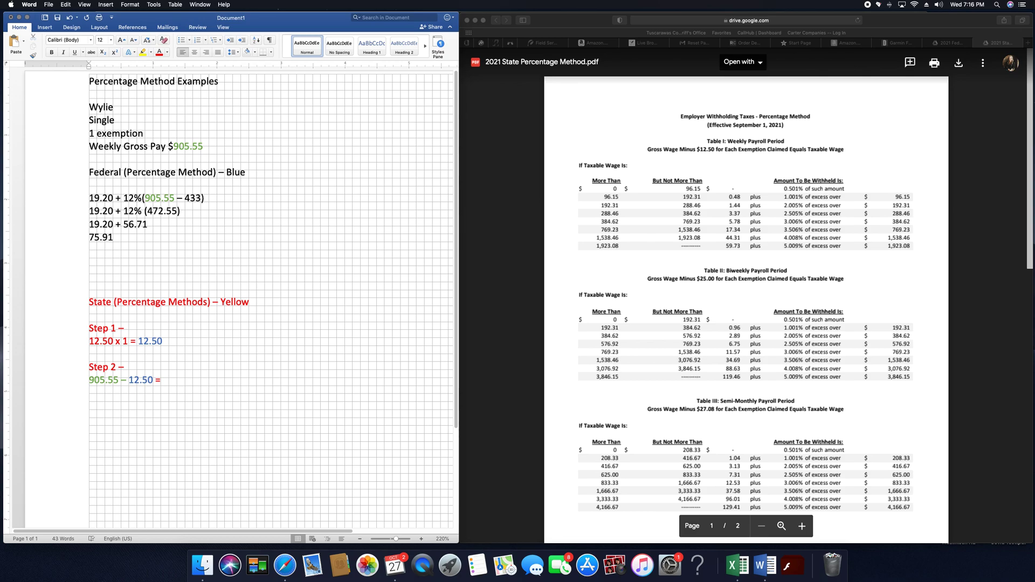
text(89)
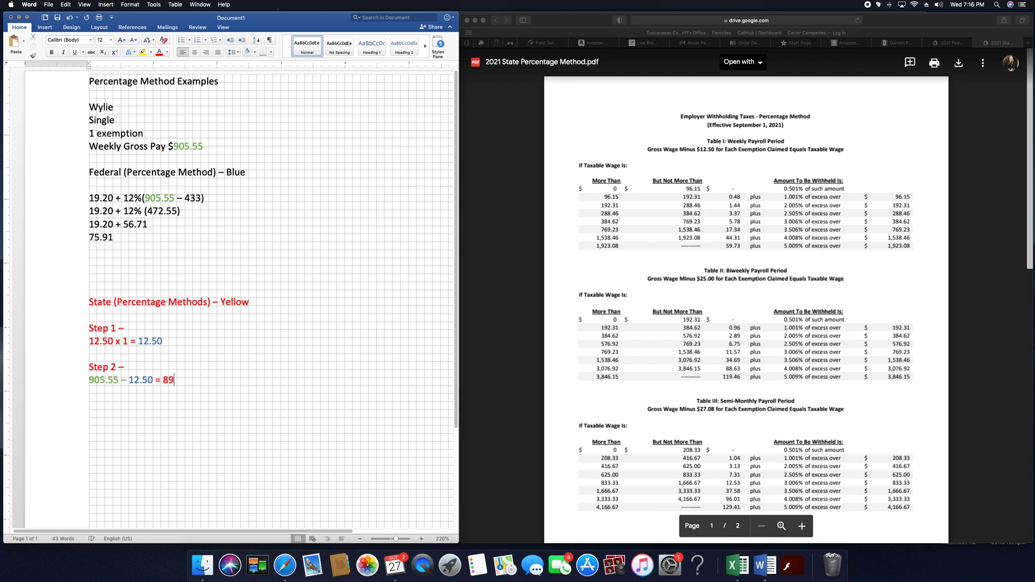
text(3.05)
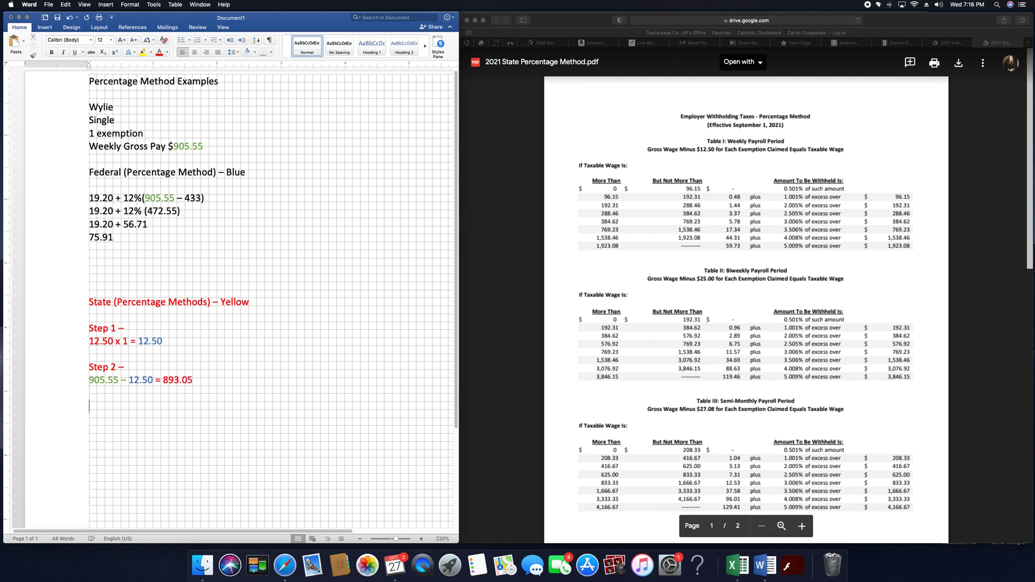
Add a red 'Step 3 –' label below the 893.05 result.
text(Stop)
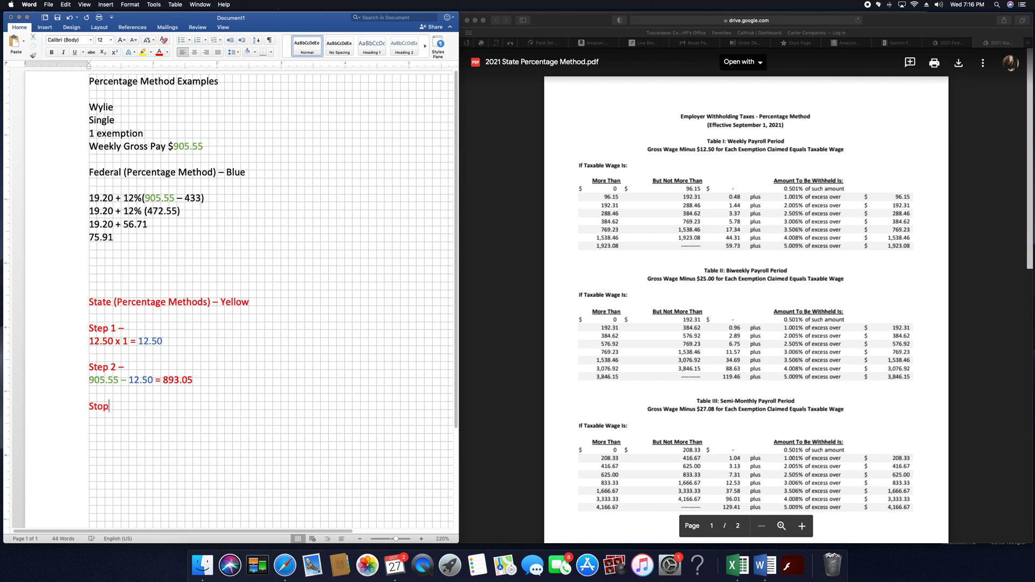
text(Step 3)
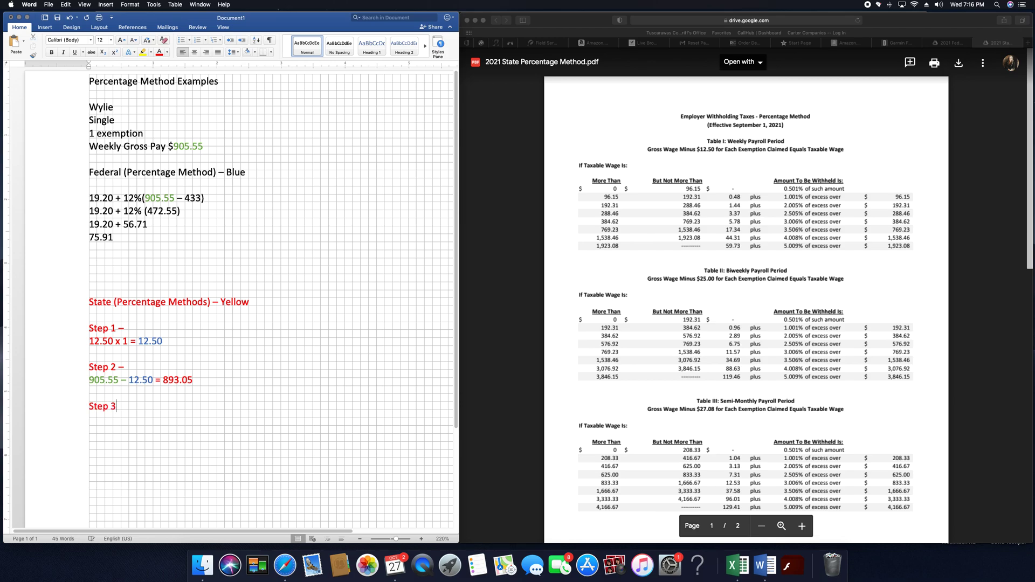
text(–)
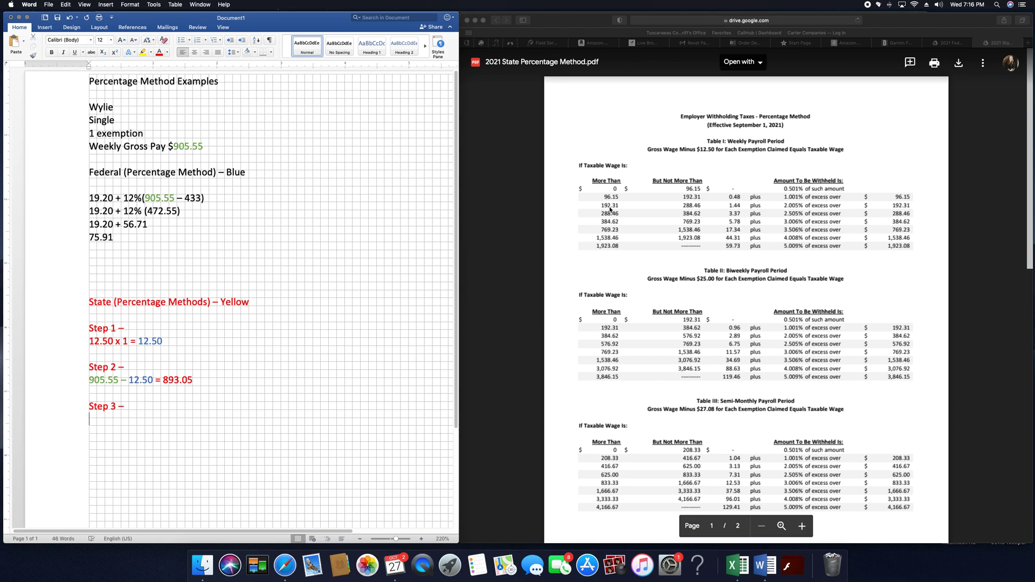
mouse_move(682, 221)
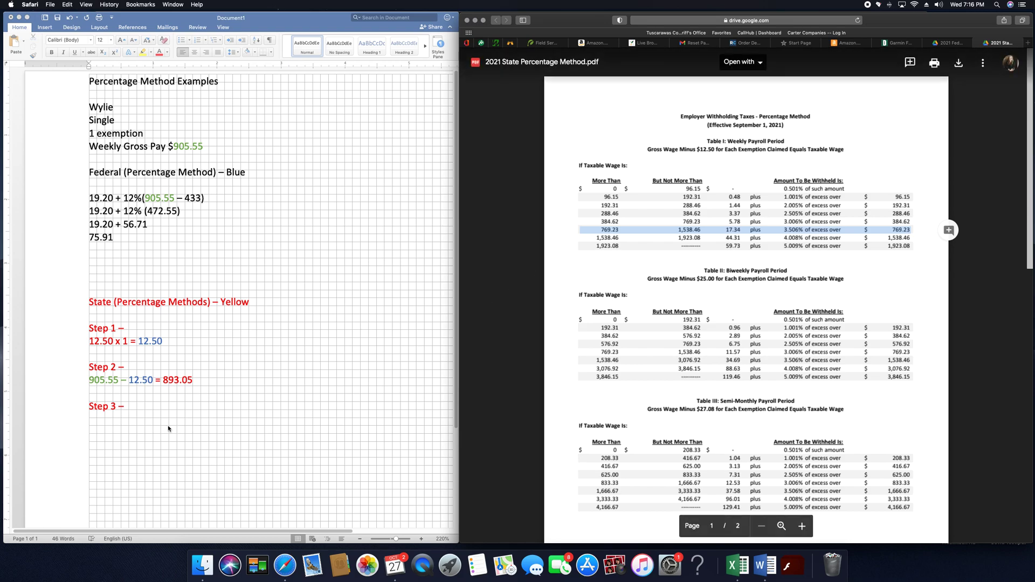
mouse_move(123, 424)
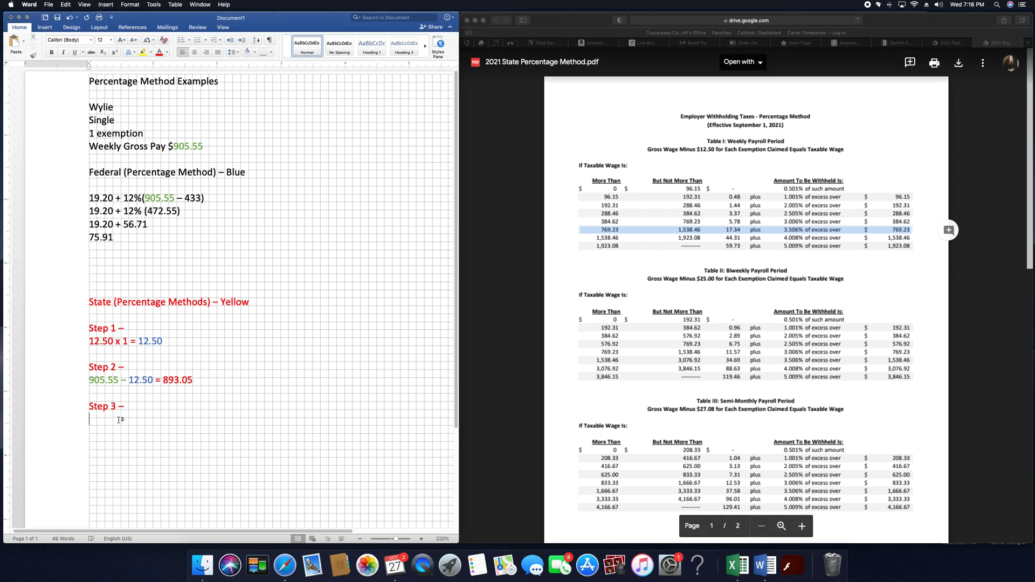
Enter 17.34 + 3.506% (893.05 – 769.23) under Step 3 and start the next line with 17.34.
text(17.34 +)
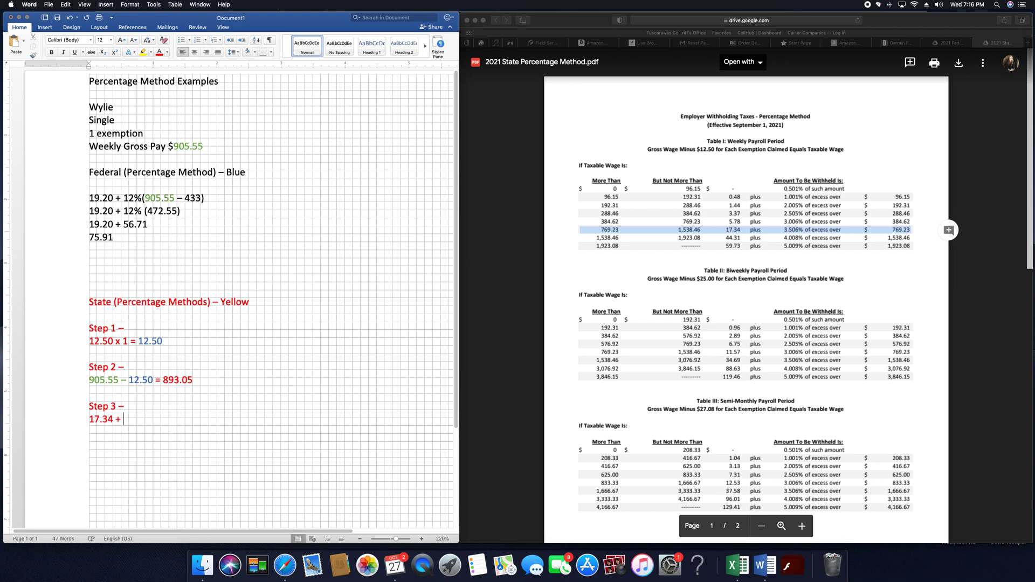
text(3.506)
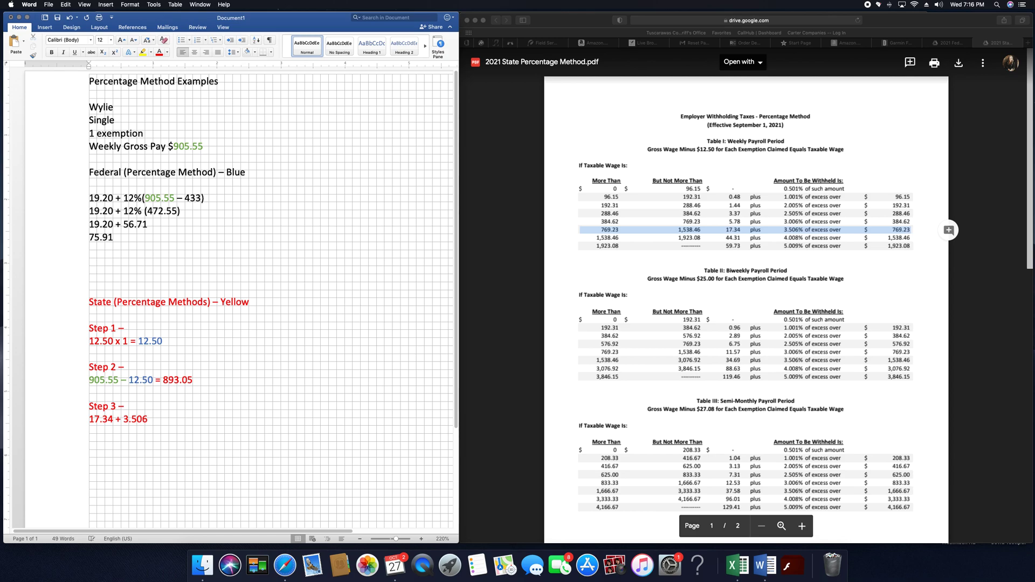
text(%)
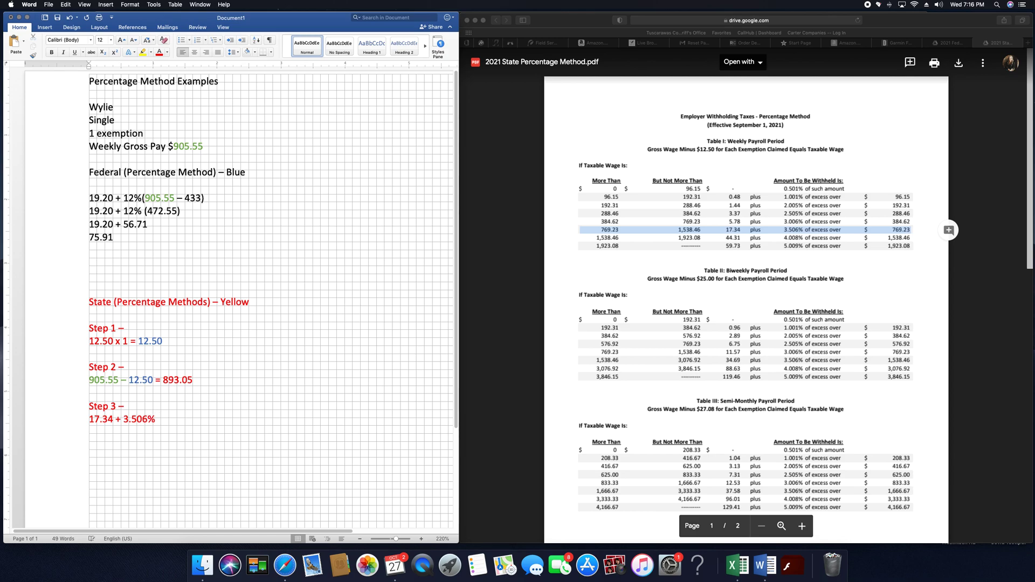
text(()
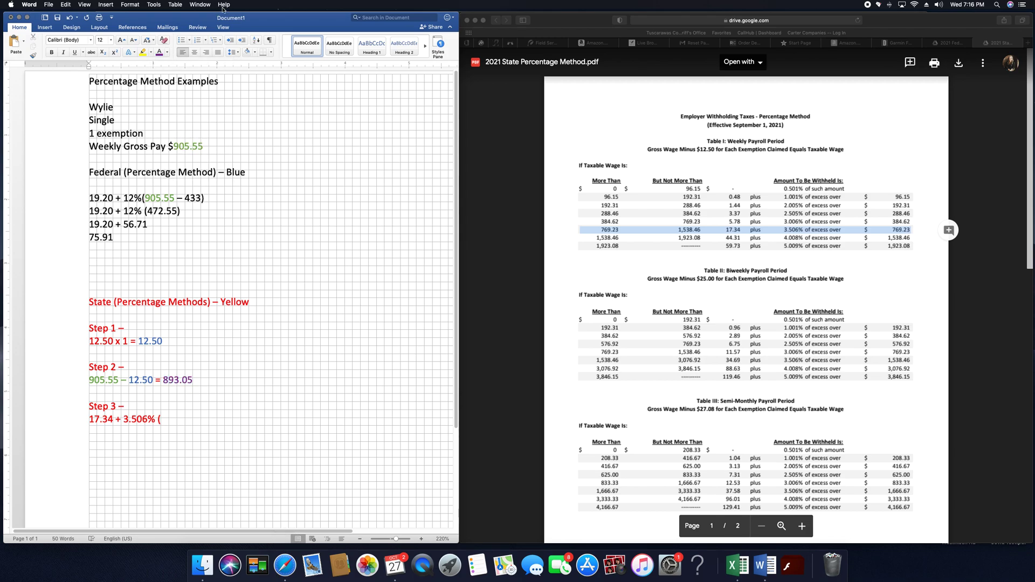
text(8)
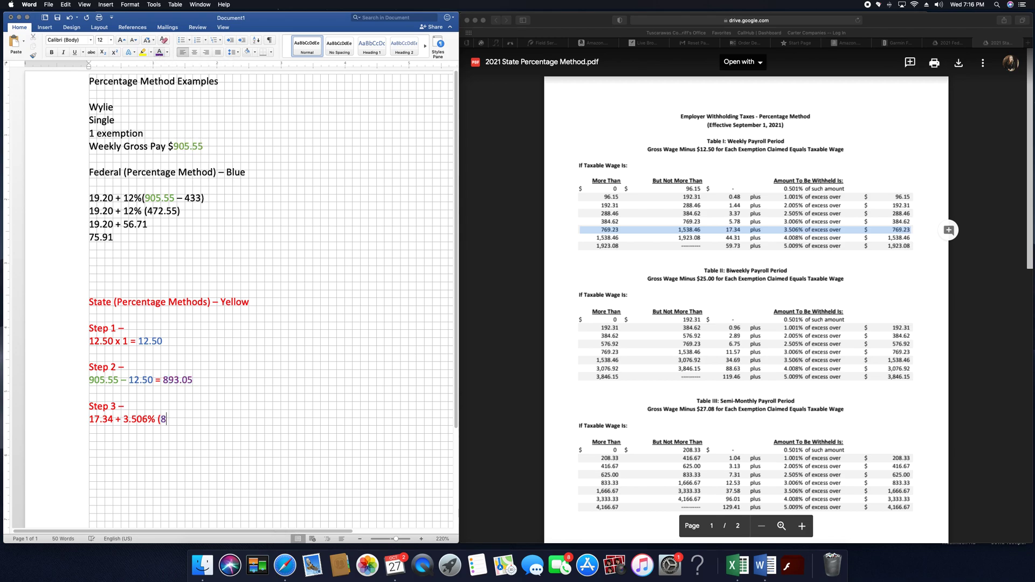
text(93.05)
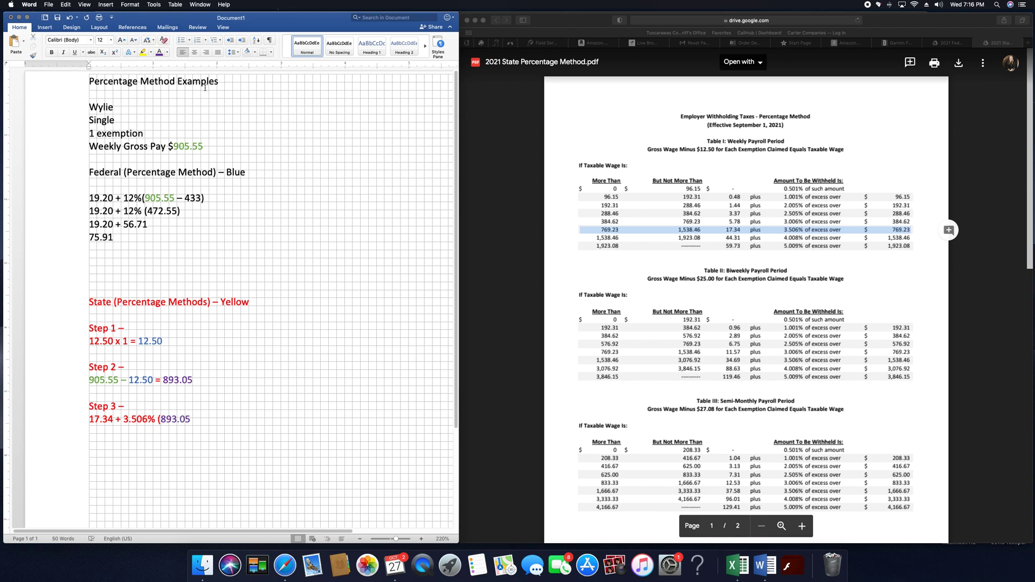
click(141, 53)
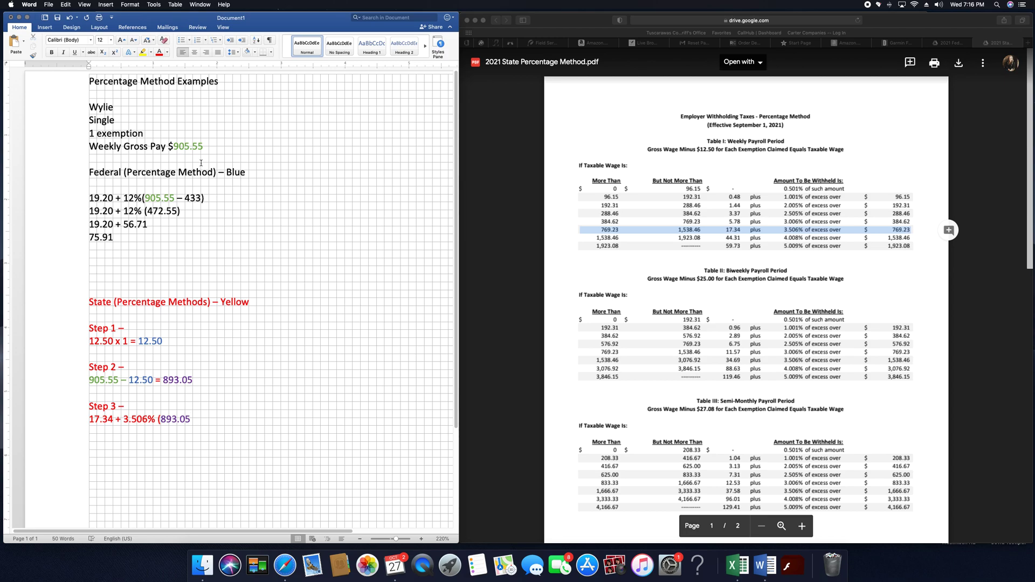
text(-)
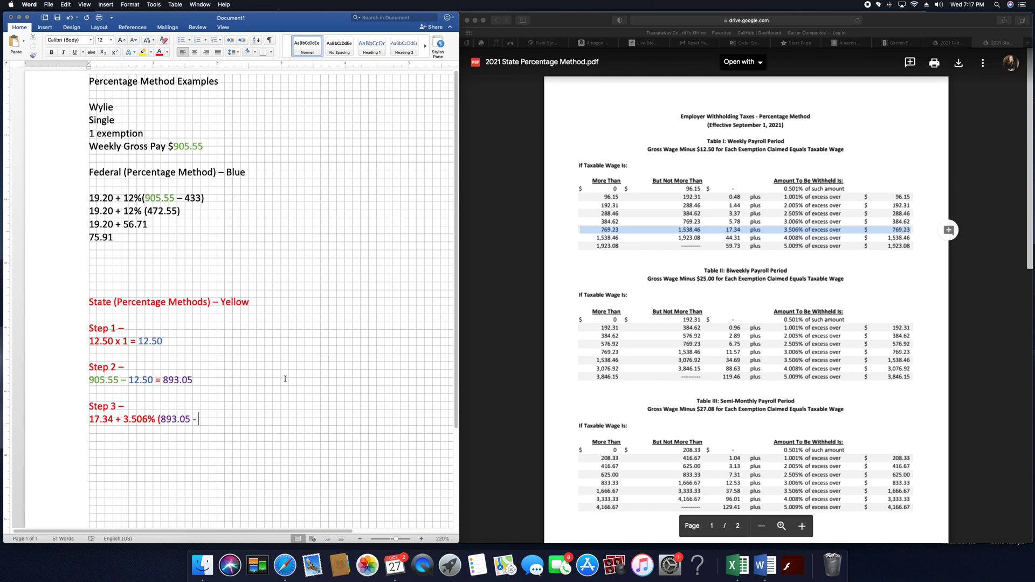
text(79)
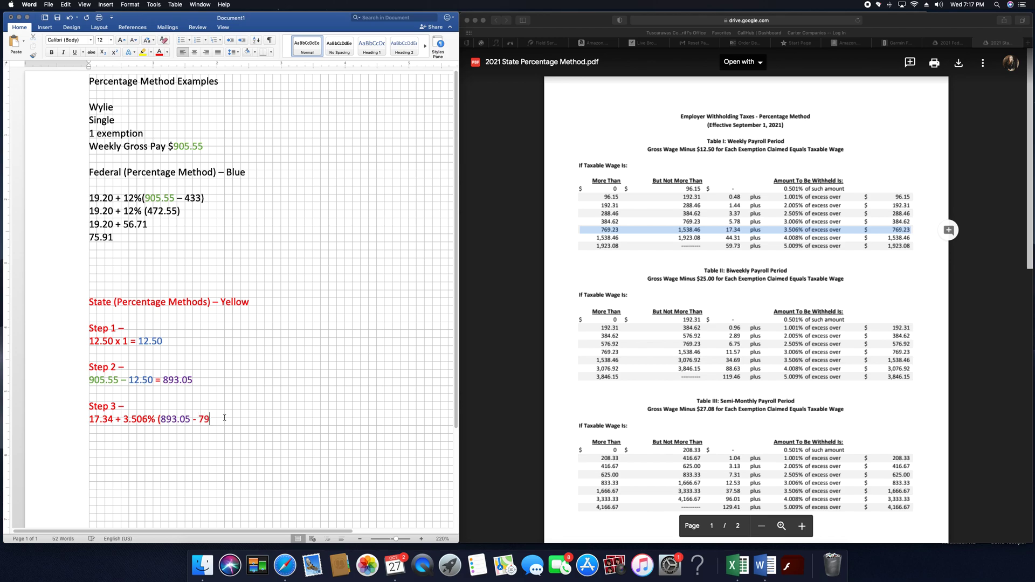
text(69.23))
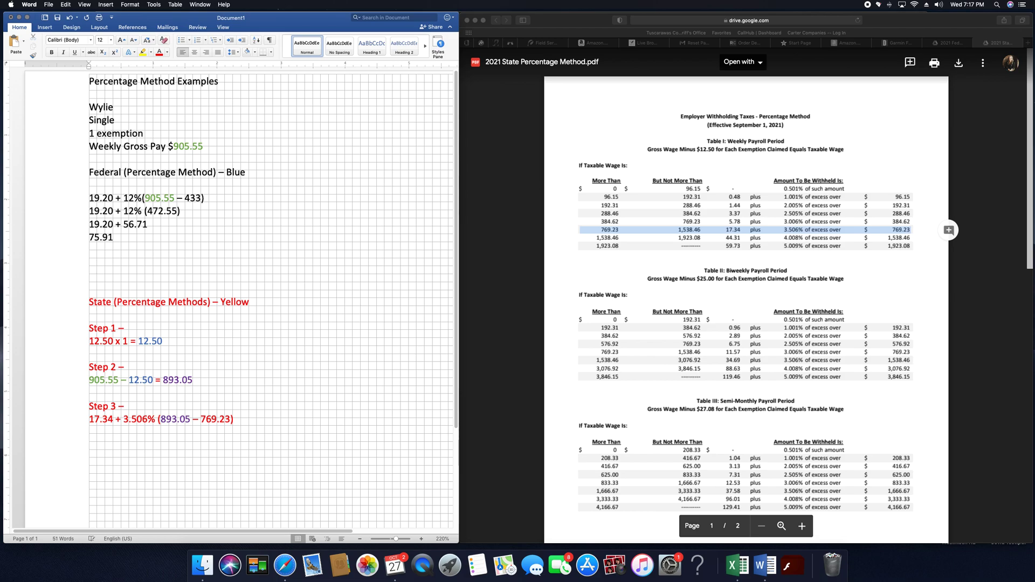
text(17.34)
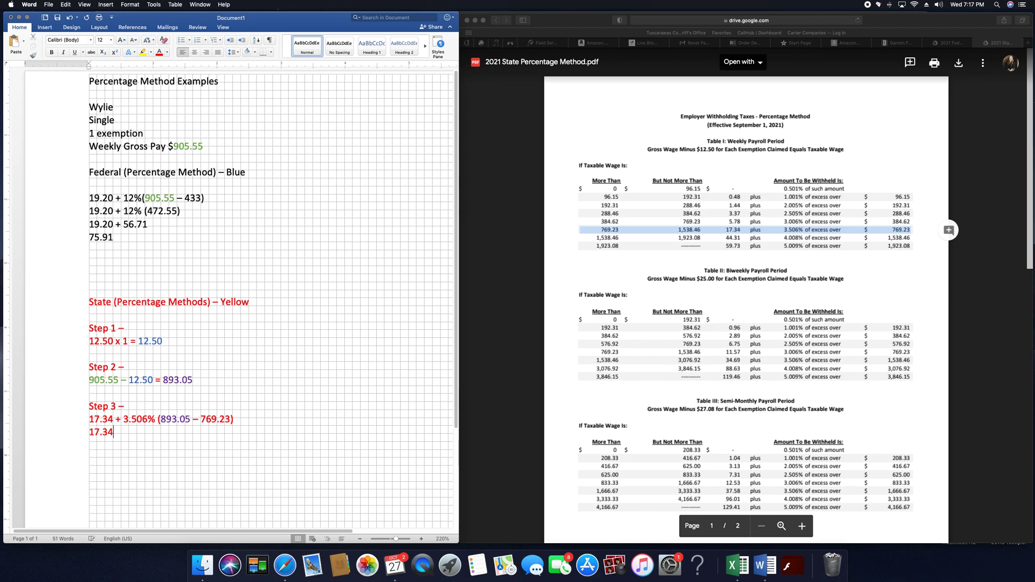
Reduce Step 3 to 17.34 + 3.506% (123.82), then 17.34 + 4.34, then 21.68.
text(+ 3)
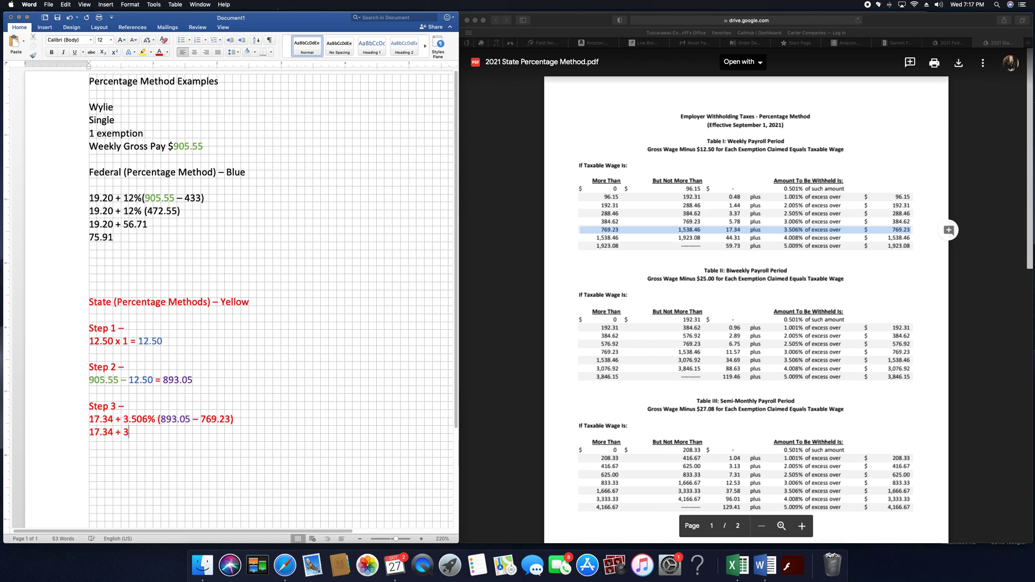
text(506%)
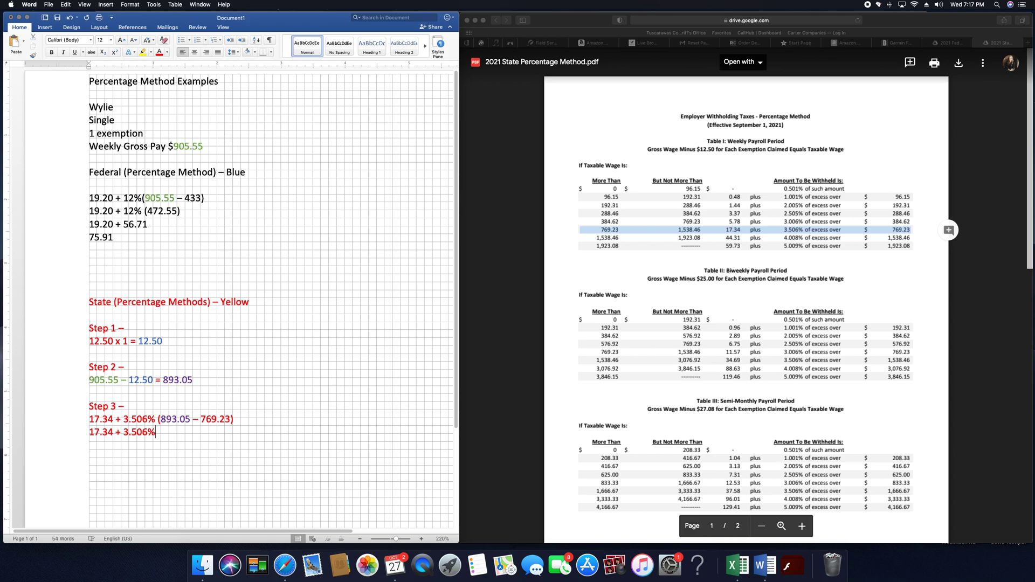
text(()
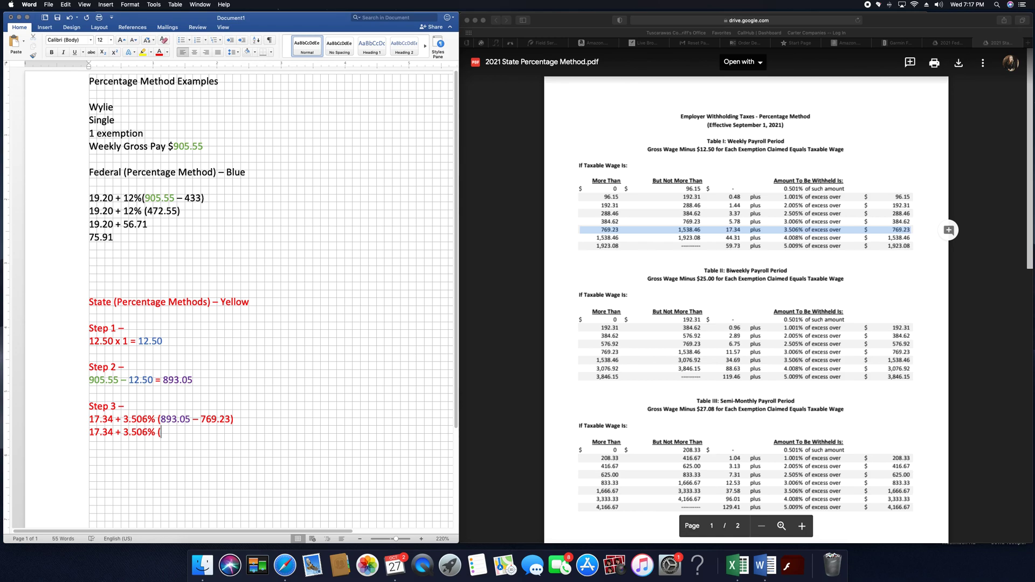
text(12.8)
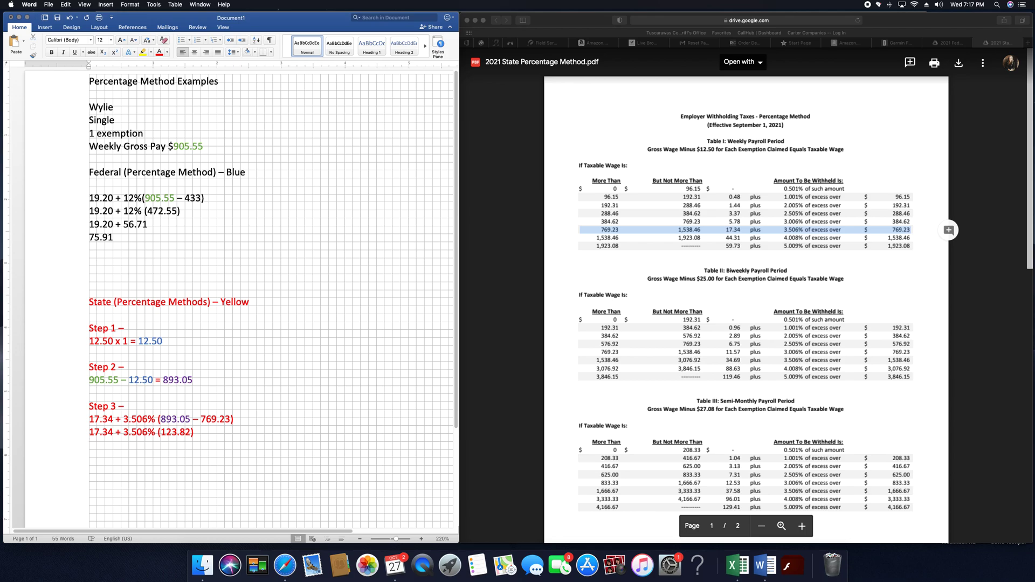
text(17.34 +)
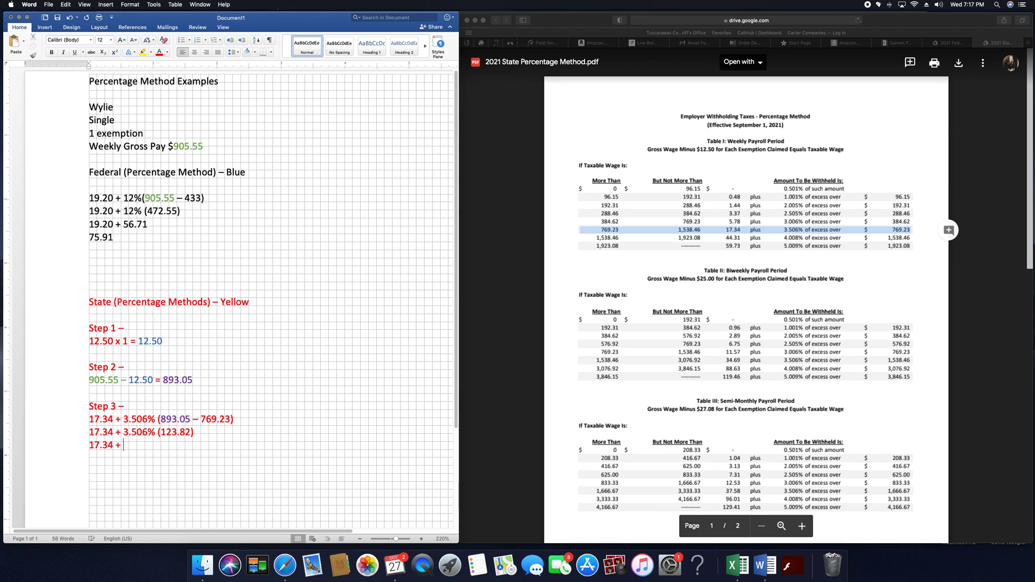
text(4.34)
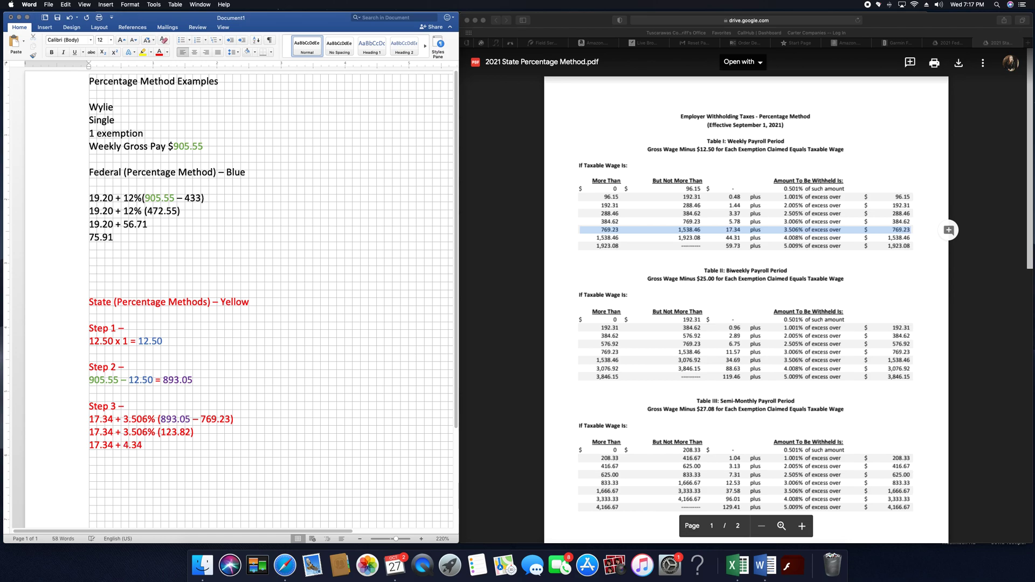
text(21.68)
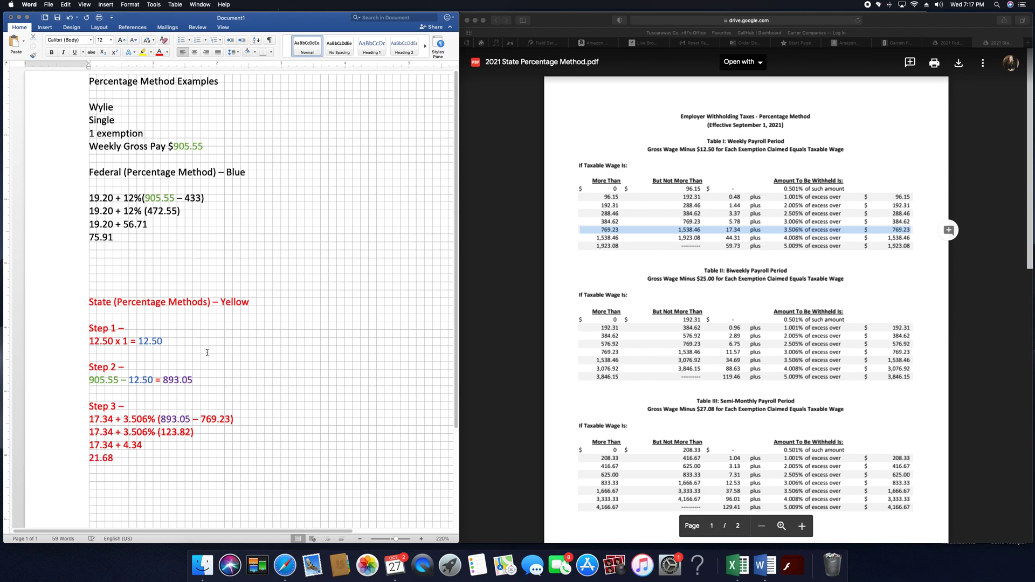